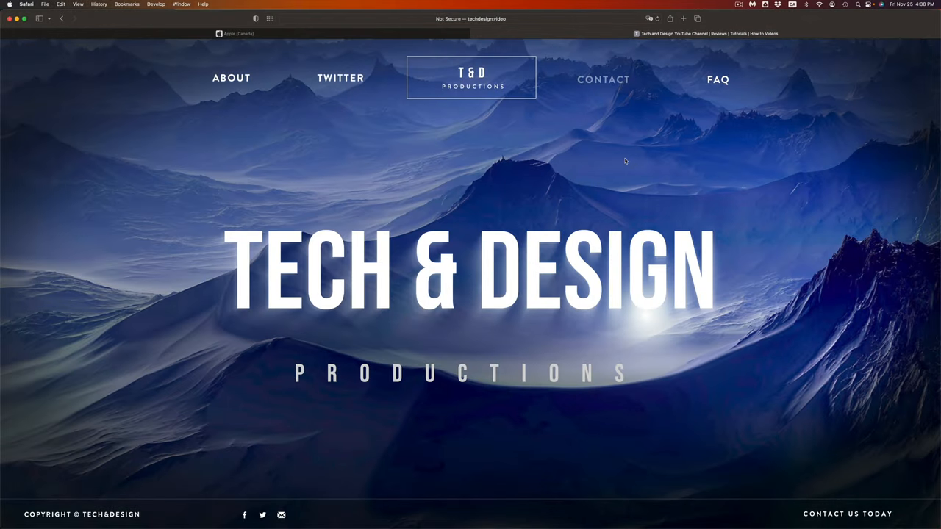
- Switch to the Apple Canada tab showing the Apple Shopping Event page
left_click(236, 33)
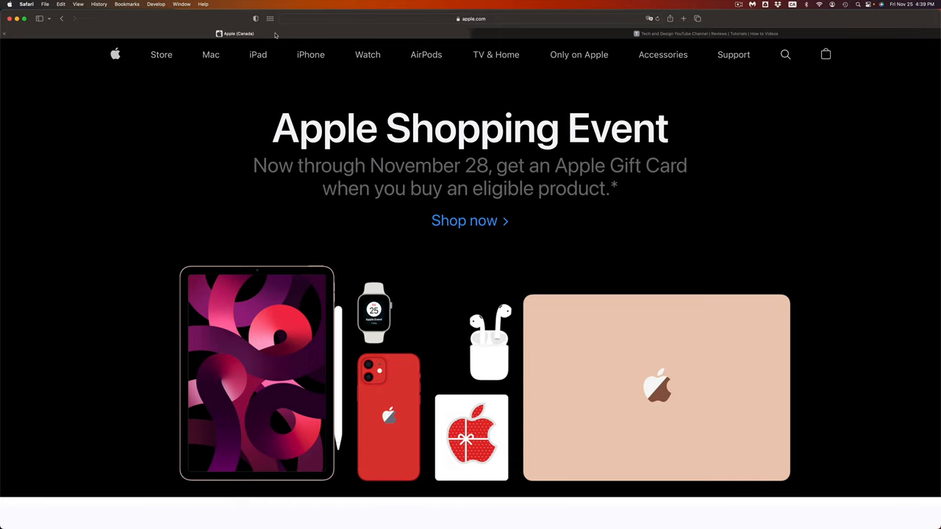
mouse_move(197, 58)
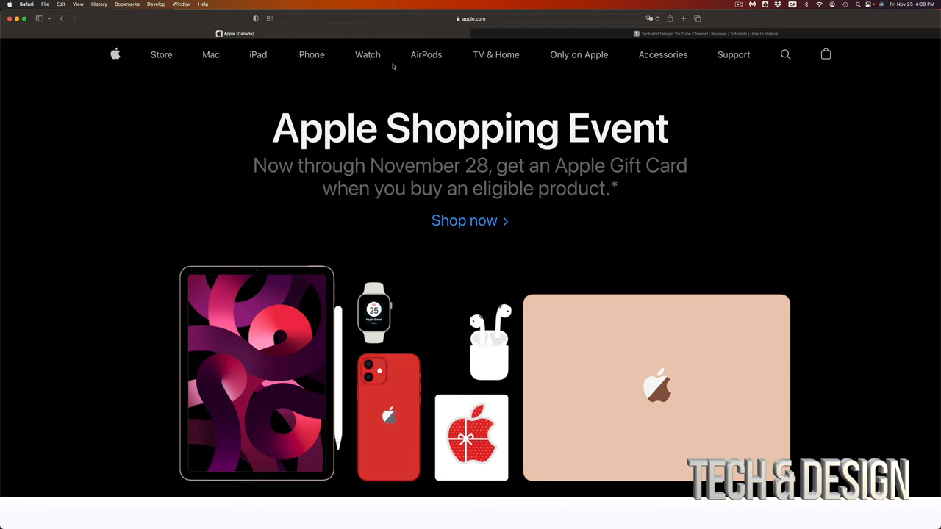
mouse_move(199, 53)
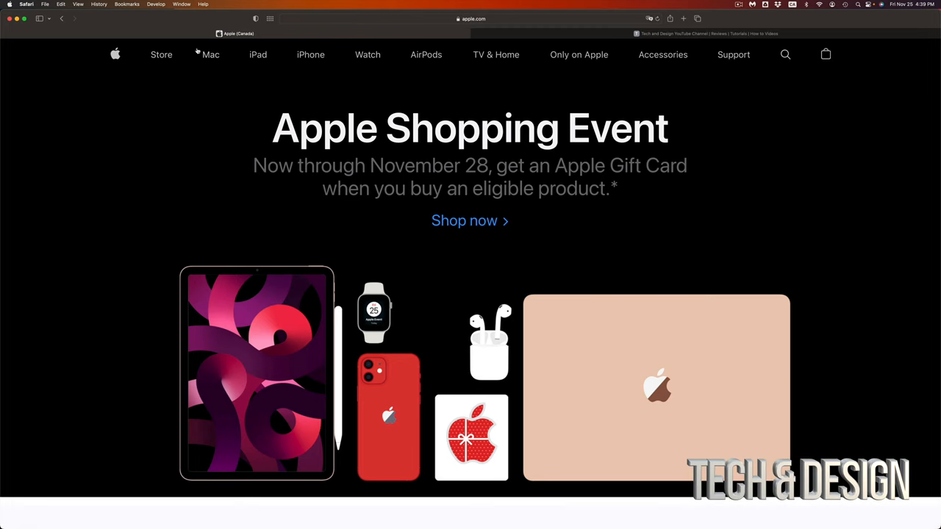
- Open the bag dropdown, which shows an empty bag and a sign-in option
left_click(161, 54)
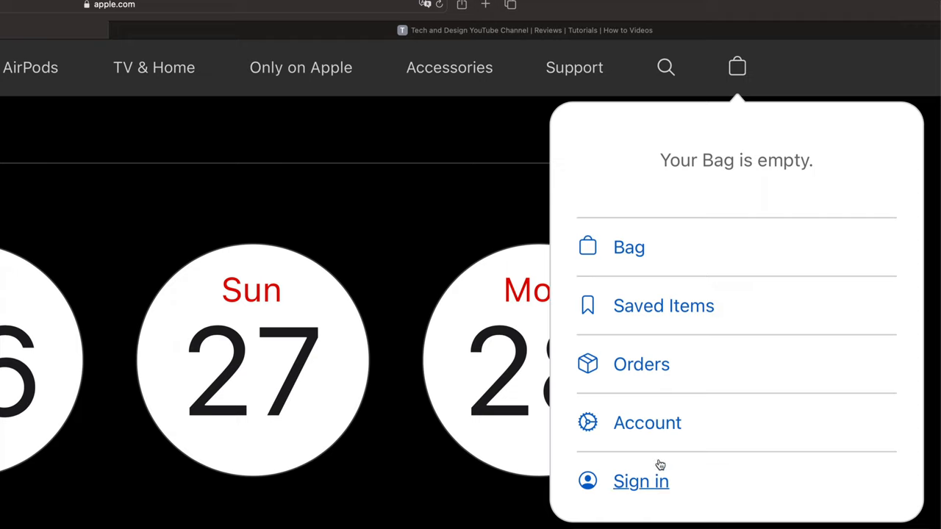
mouse_move(647, 423)
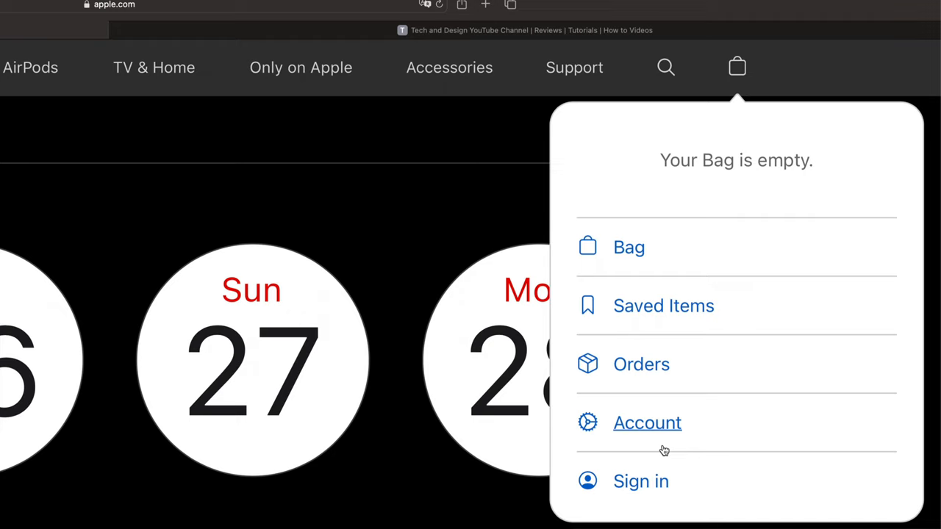
mouse_move(663, 407)
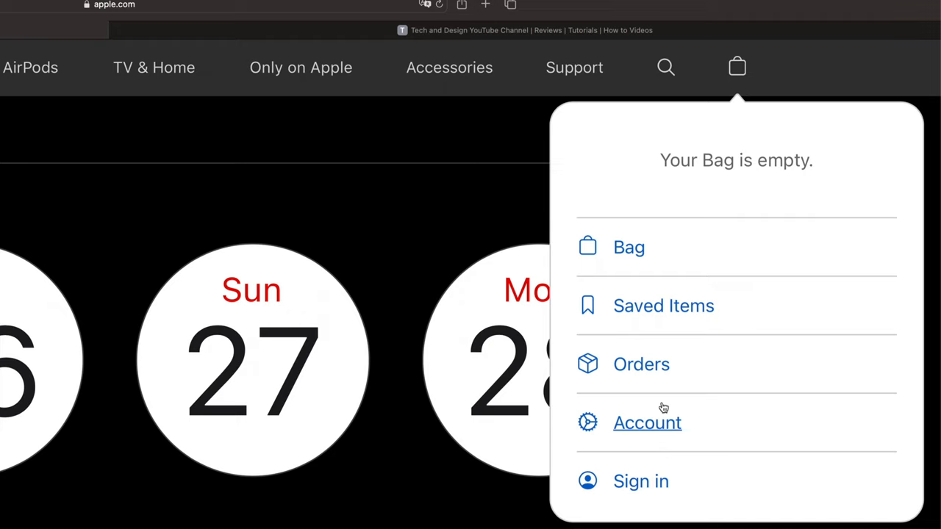
mouse_move(662, 397)
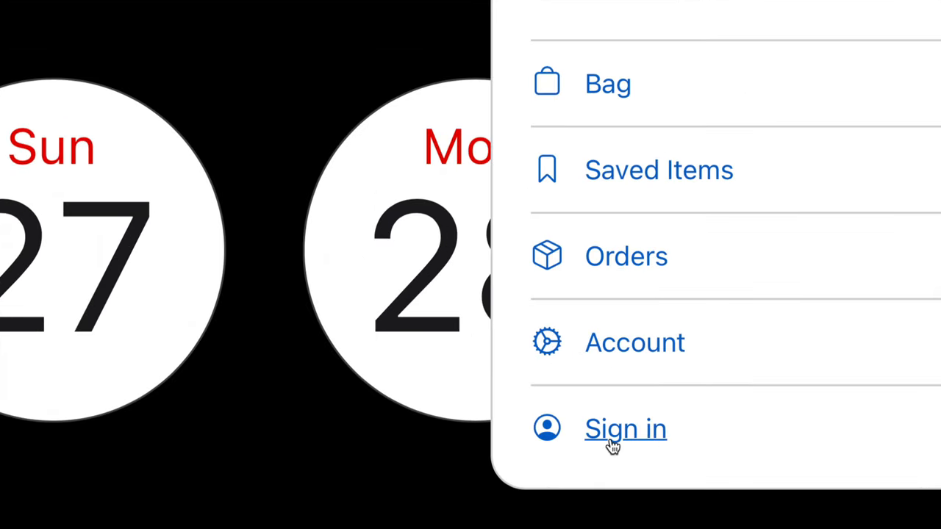
left_click(625, 429)
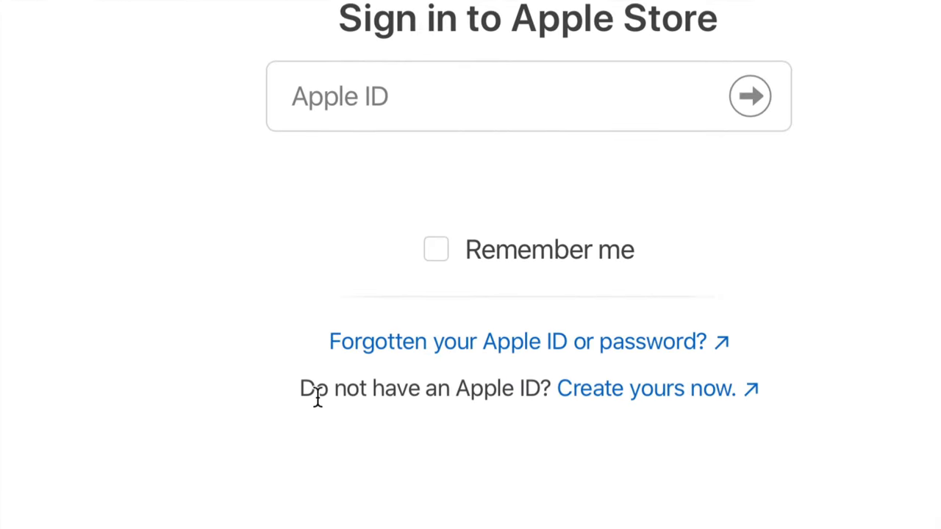
left_click_drag(317, 388, 511, 388)
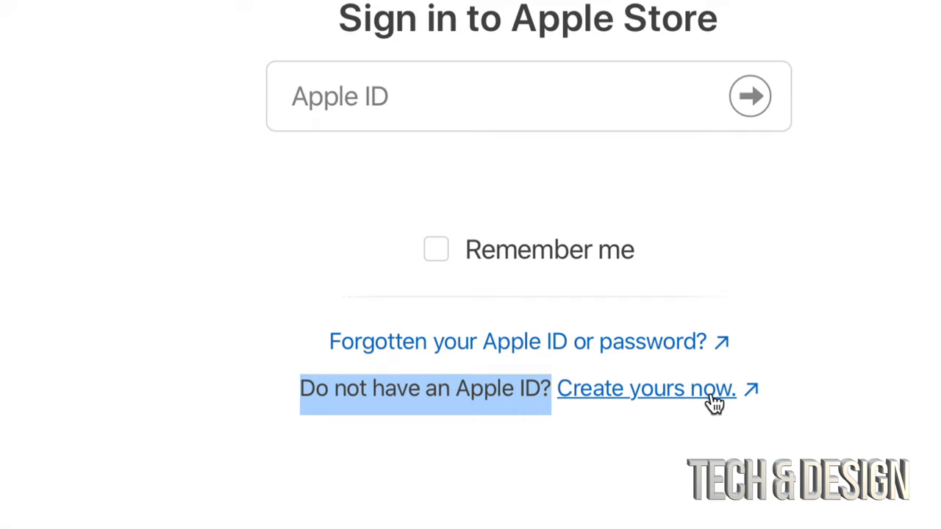
mouse_move(706, 399)
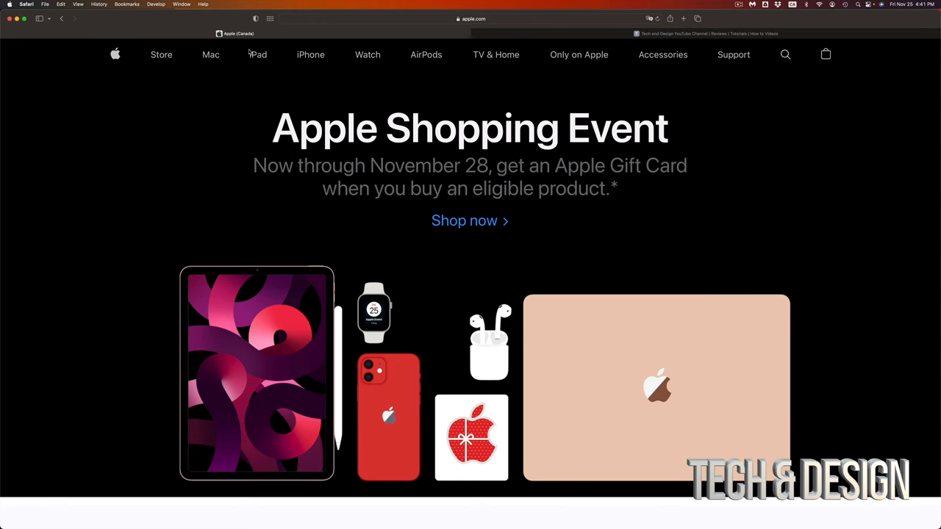
- Go to the iPhone section and open the iPhone 14 Pro product page
scroll("down", 3)
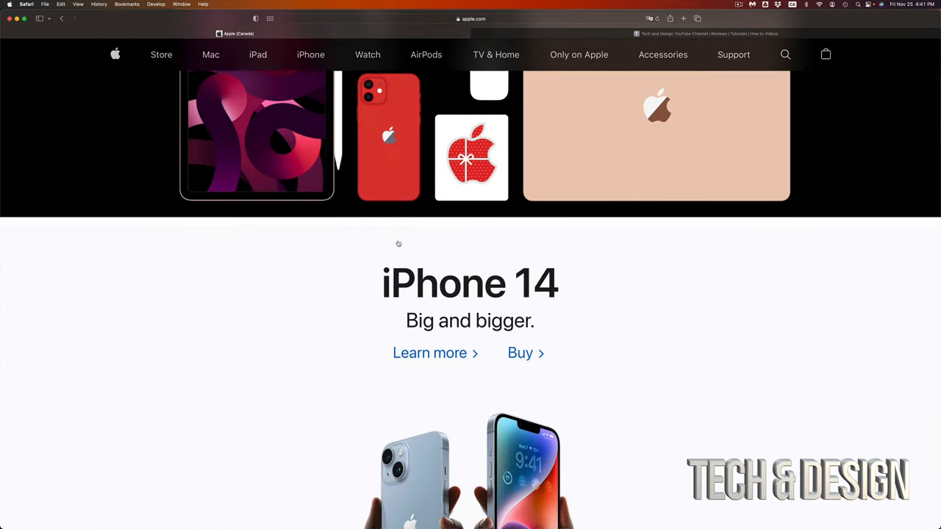
scroll("up", 3)
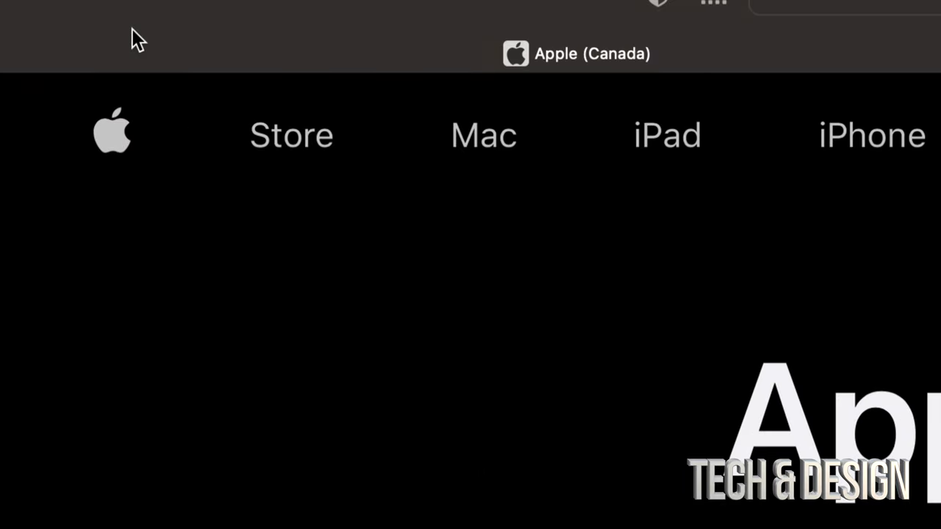
mouse_move(308, 147)
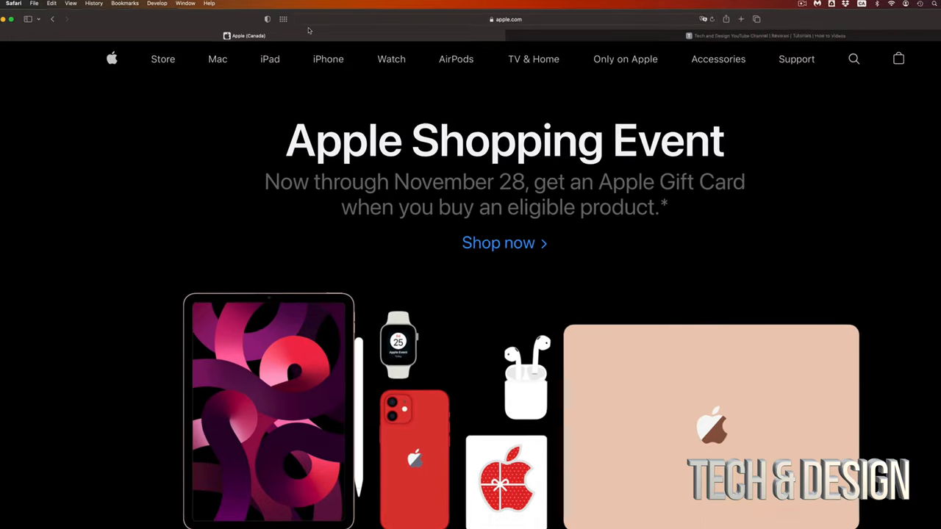
left_click(328, 58)
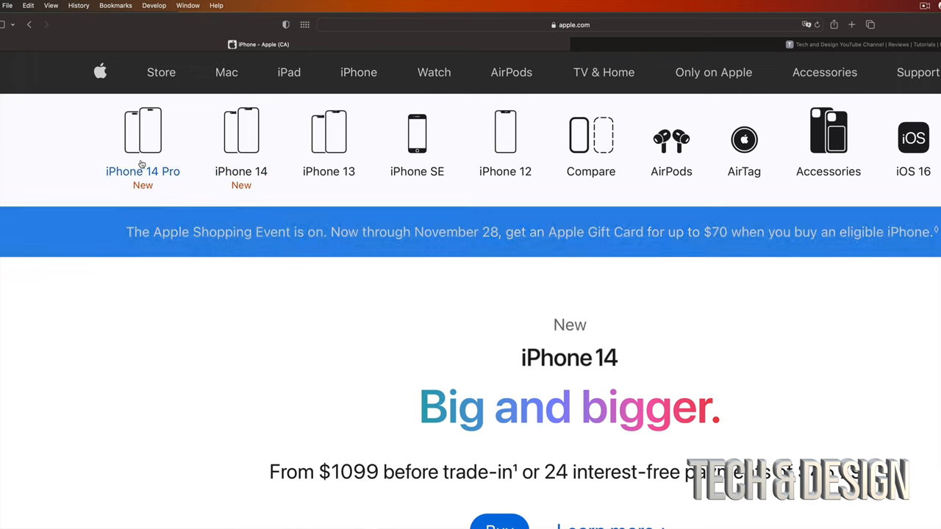
mouse_move(190, 151)
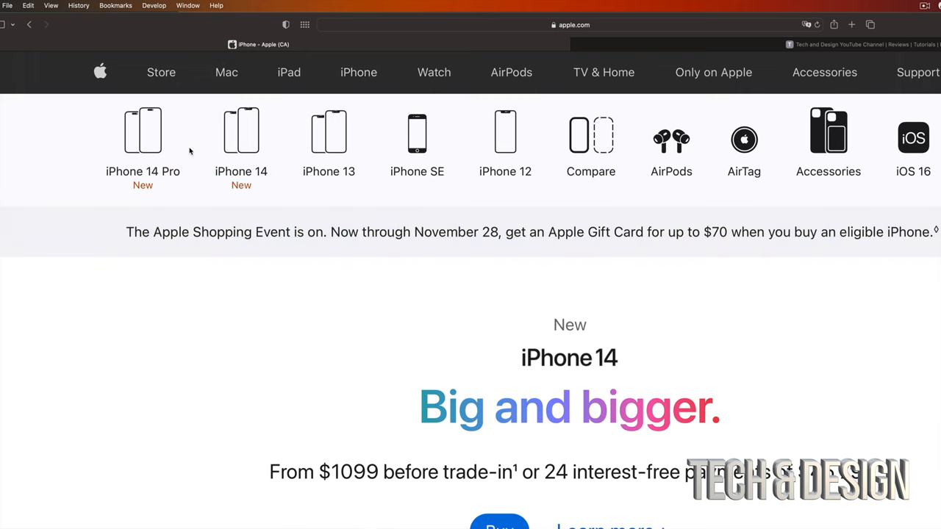
left_click(142, 140)
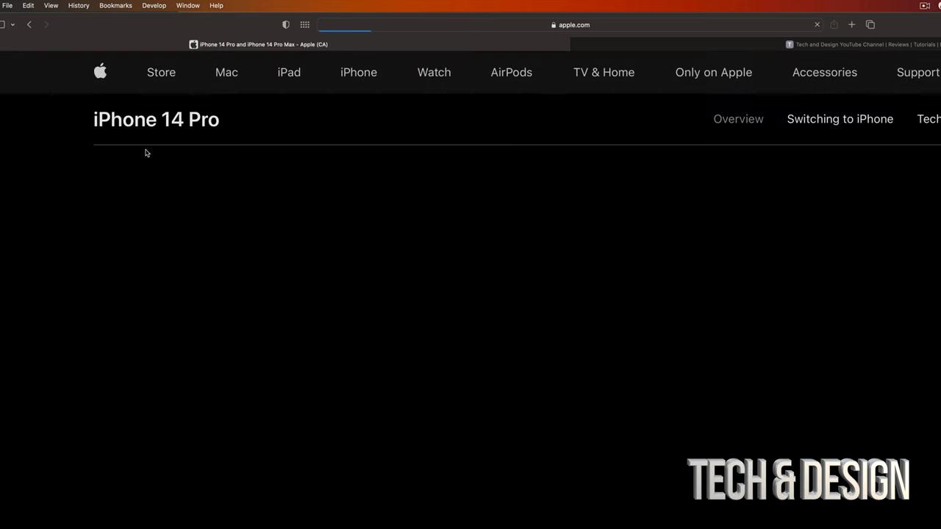
scroll("down", 3)
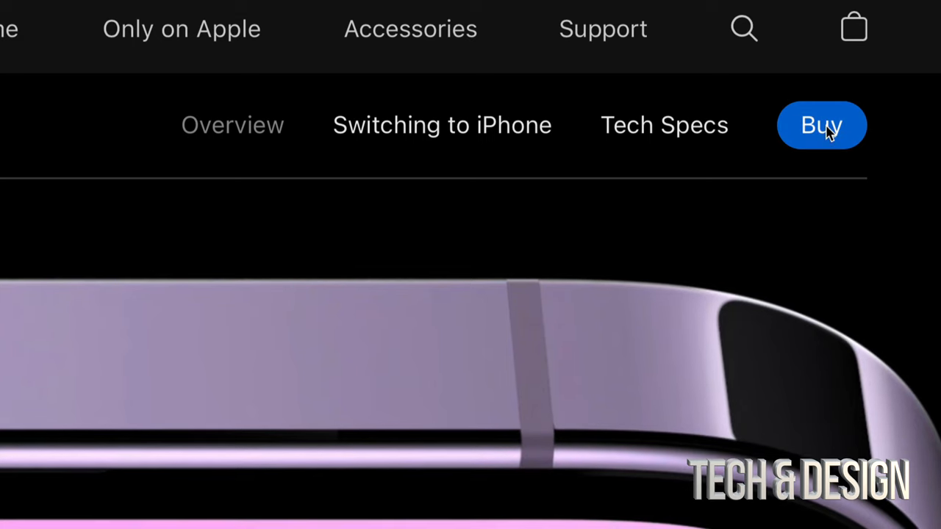
- Start buying the iPhone 14 Pro and scroll through the finish and storage options
left_click(821, 125)
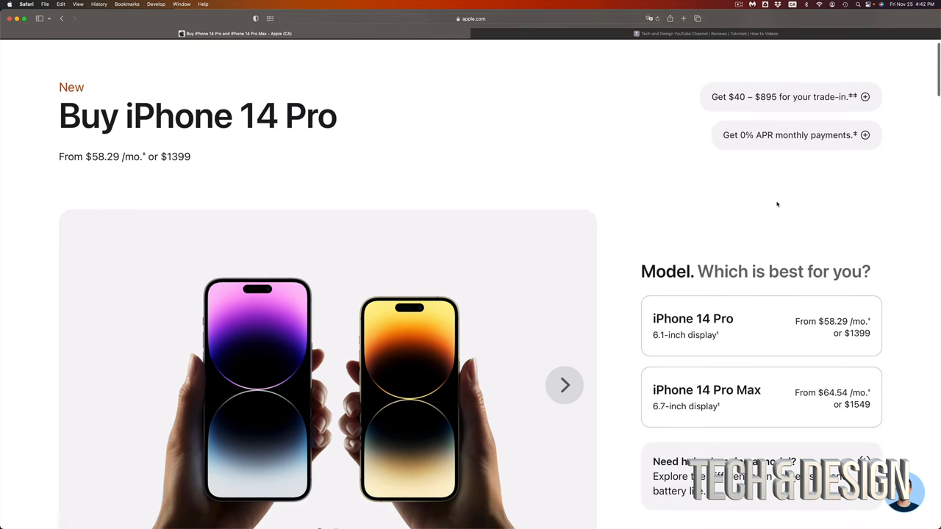
scroll("down", 3)
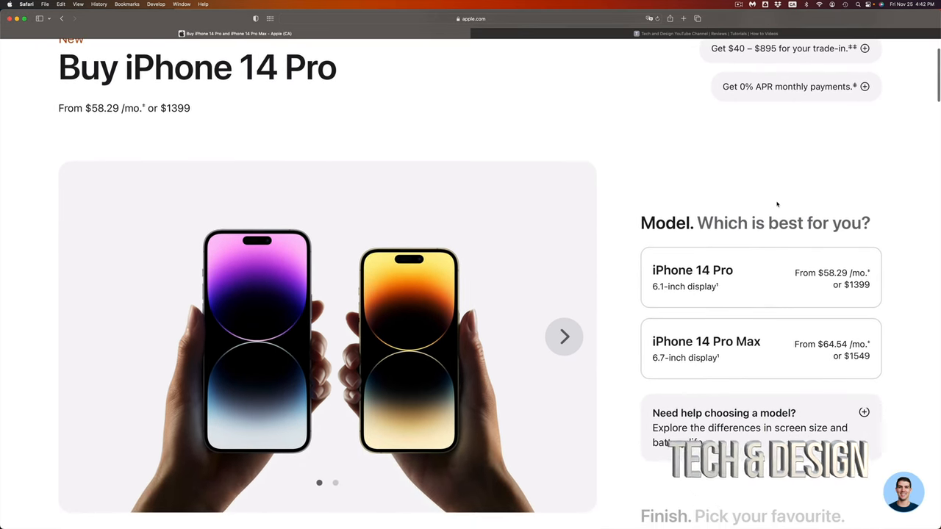
scroll("down", 3)
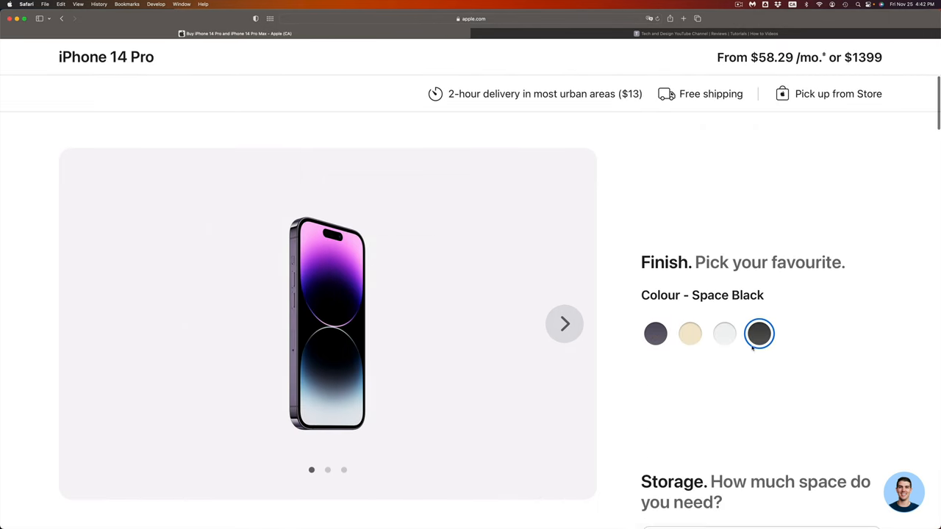
scroll("down", 3)
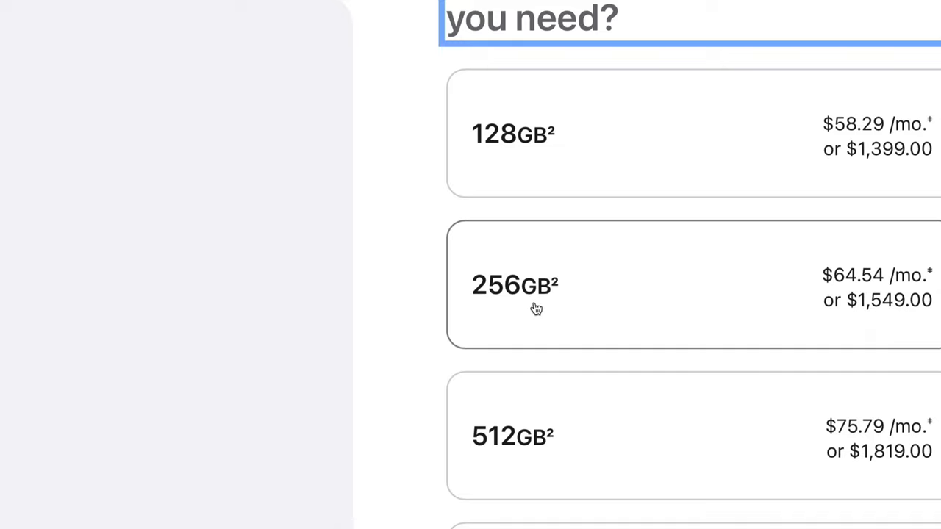
mouse_move(576, 316)
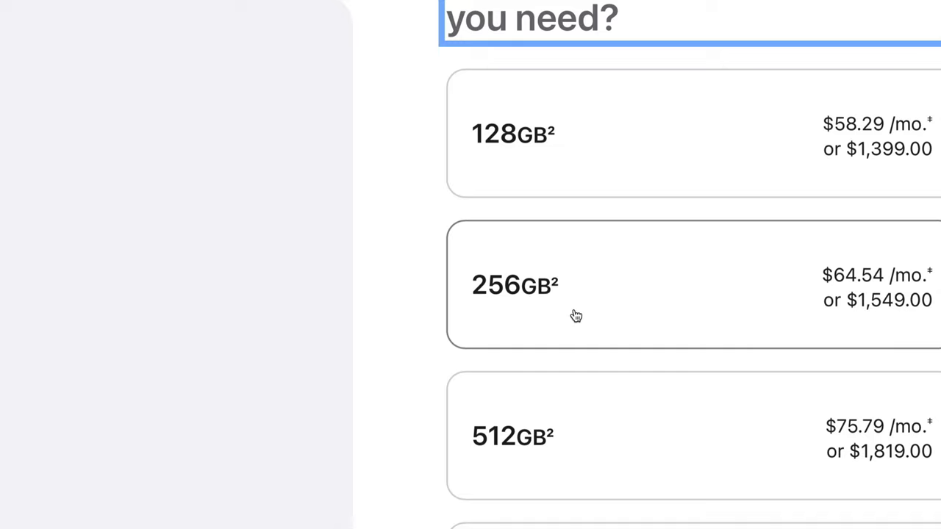
mouse_move(738, 289)
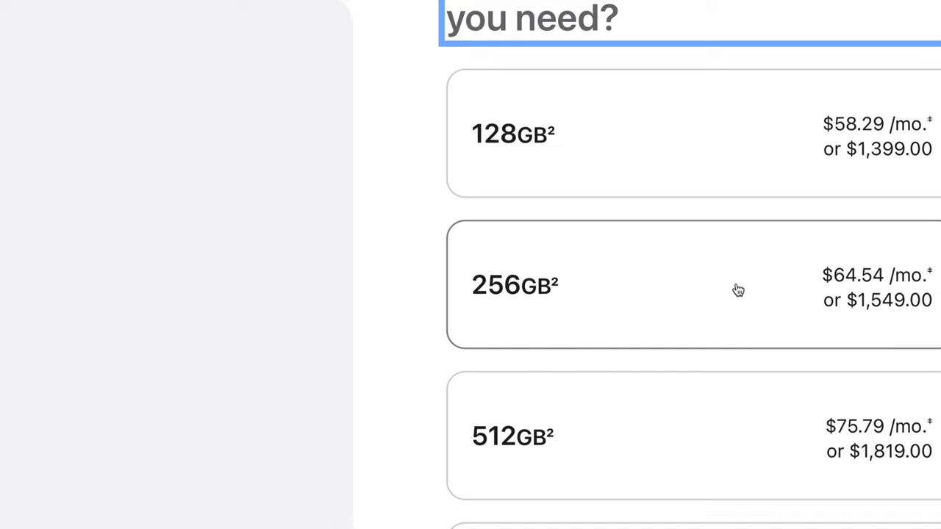
mouse_move(808, 283)
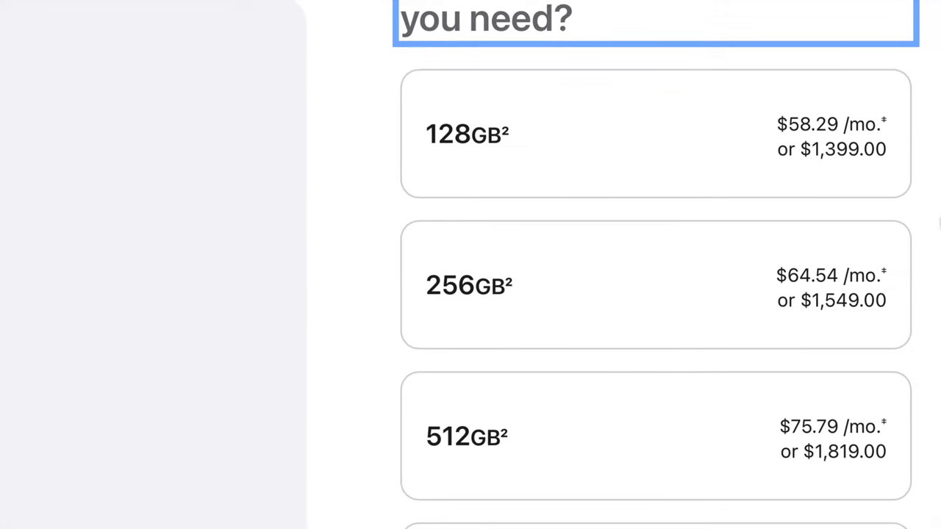
mouse_move(621, 304)
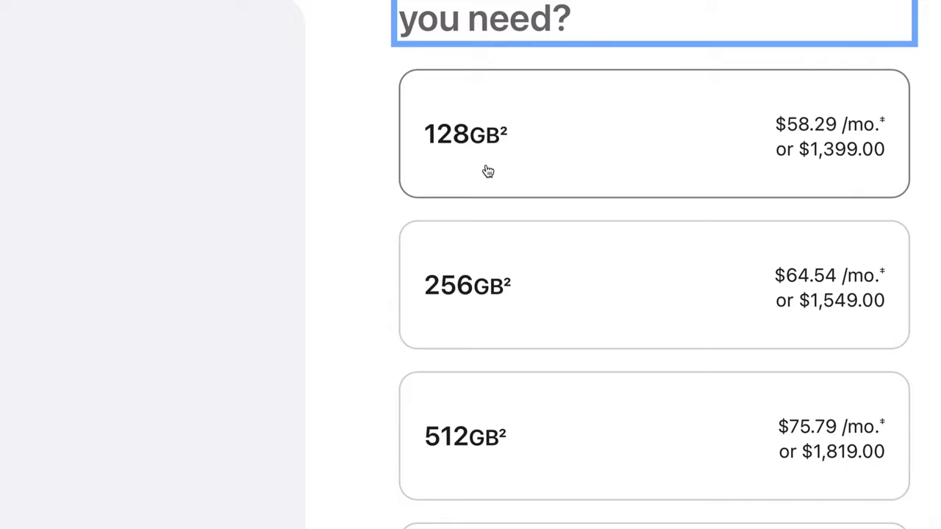
mouse_move(492, 174)
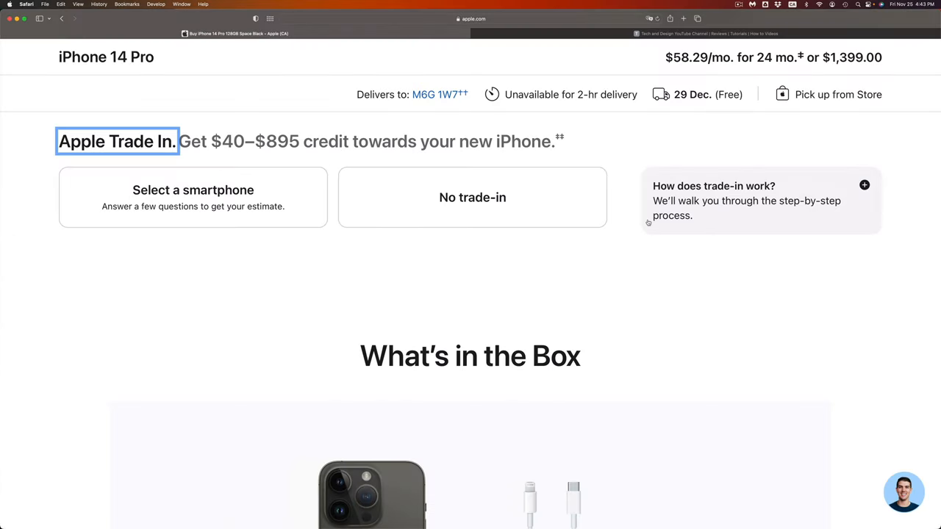
- Choose 'No trade-in' and scroll down to the AppleCare+ options
left_click(472, 197)
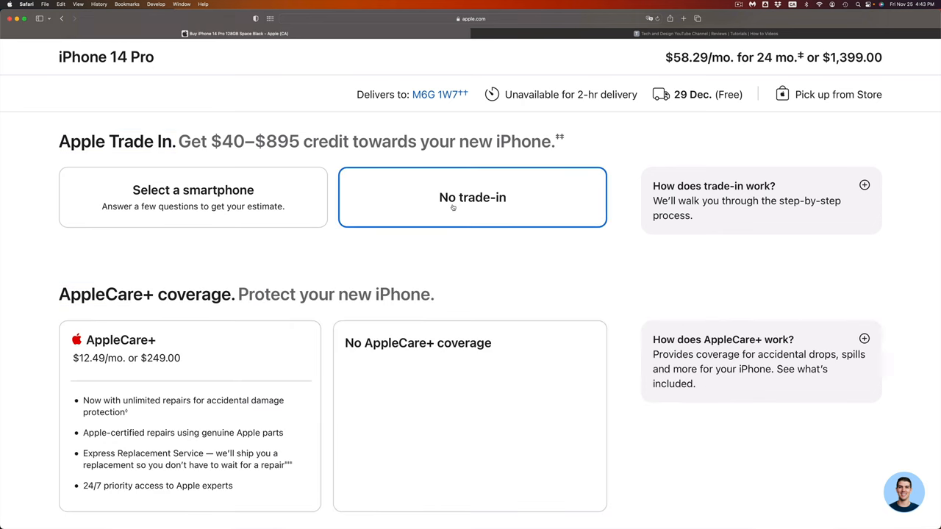
scroll("down", 3)
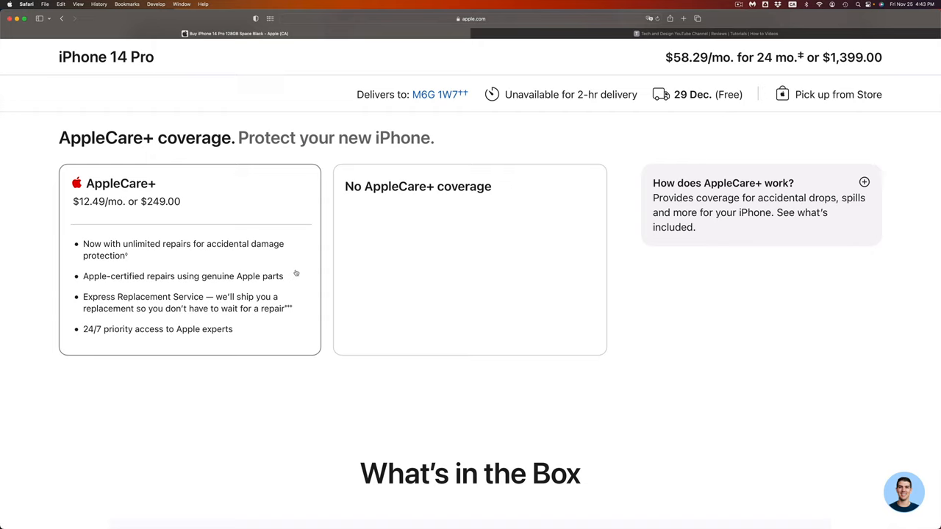
mouse_move(232, 255)
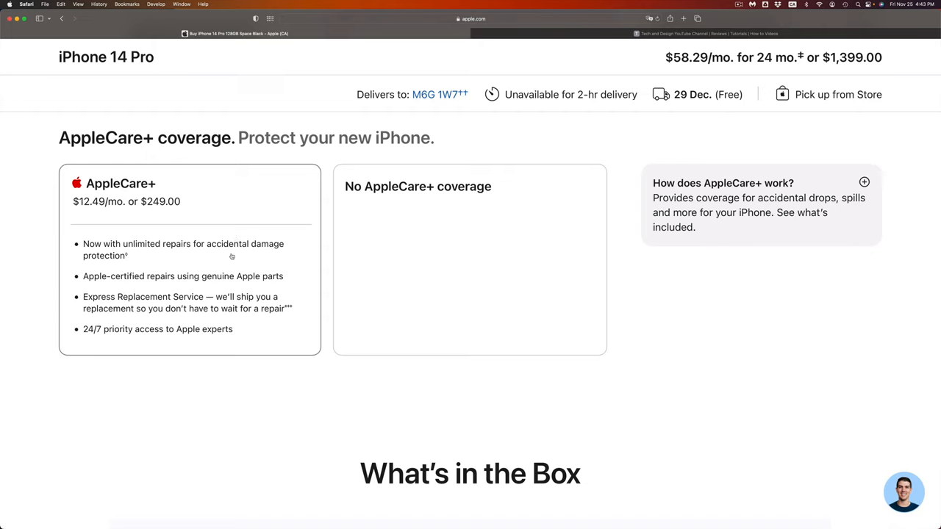
mouse_move(310, 241)
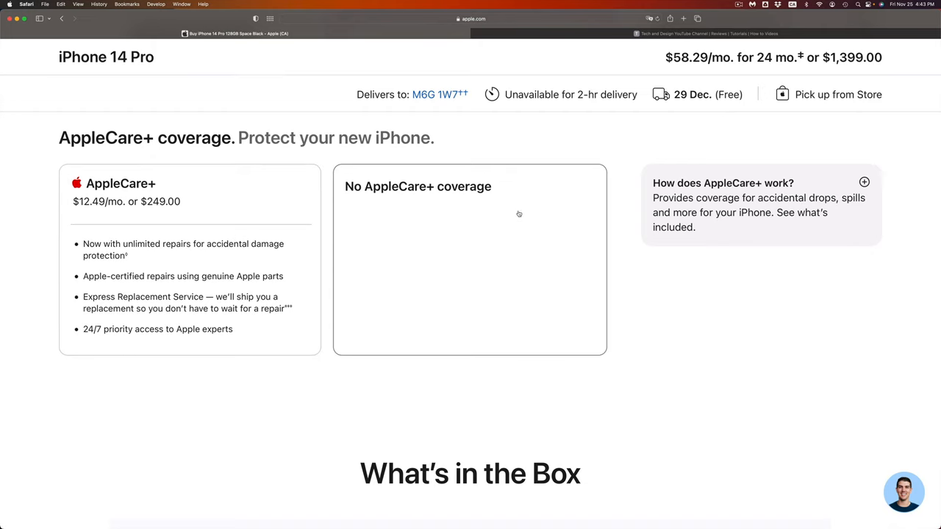
mouse_move(522, 219)
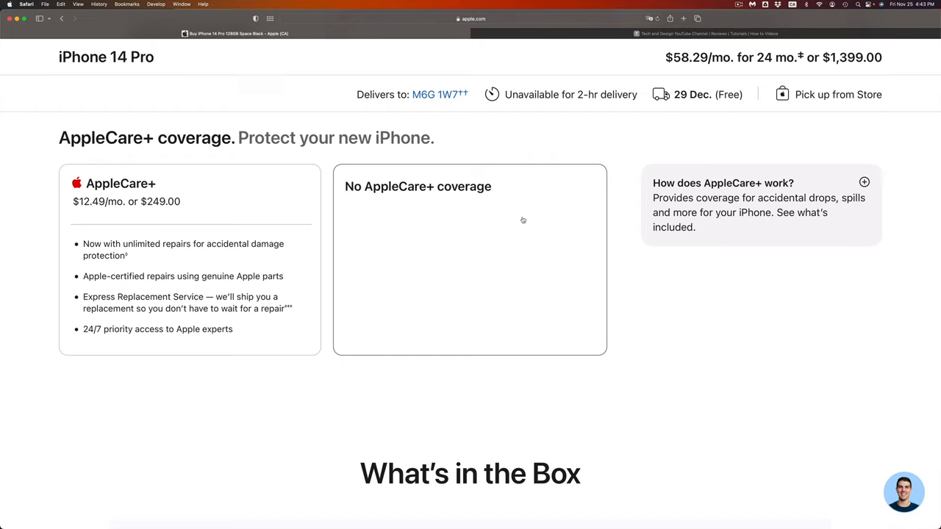
mouse_move(528, 241)
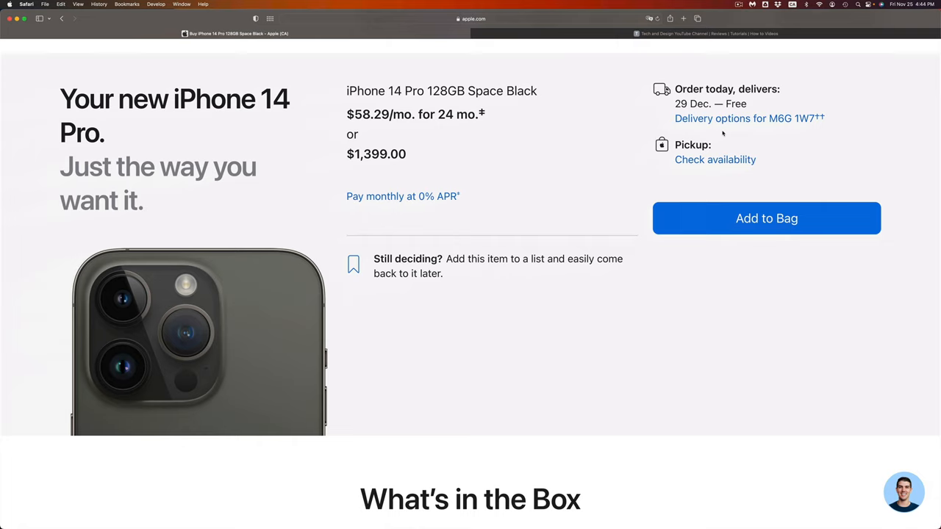
mouse_move(723, 133)
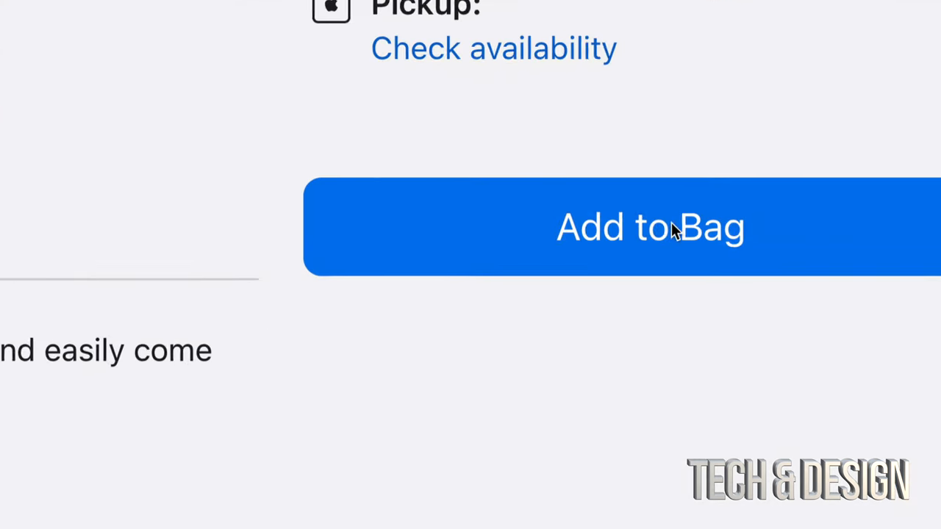
- Add the iPhone 14 Pro 128GB Space Black to the bag
left_click(650, 226)
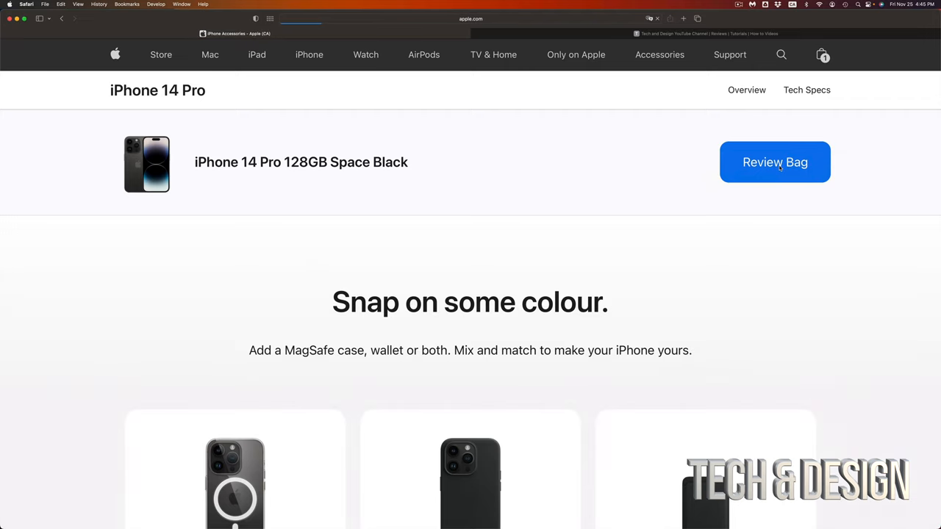
- Open the bag popover listing the iPhone 14 Pro 128GB Space Black
left_click(774, 162)
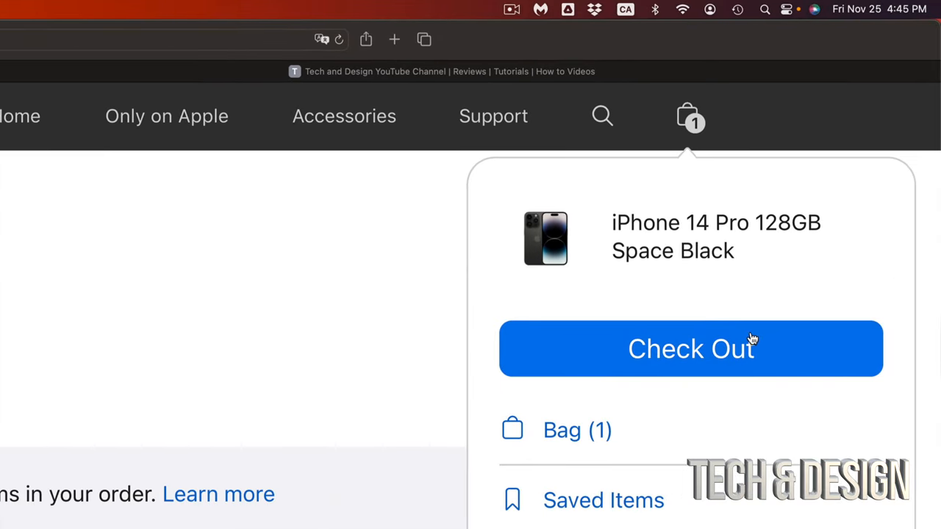
- Check out from the bag popover and scroll the review page to the $1,580.87 total
left_click(690, 349)
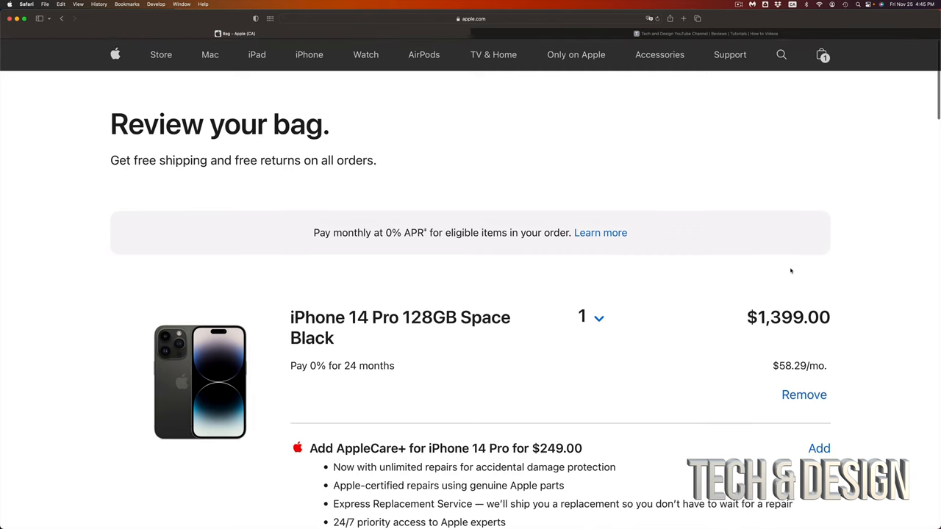
scroll("down", 3)
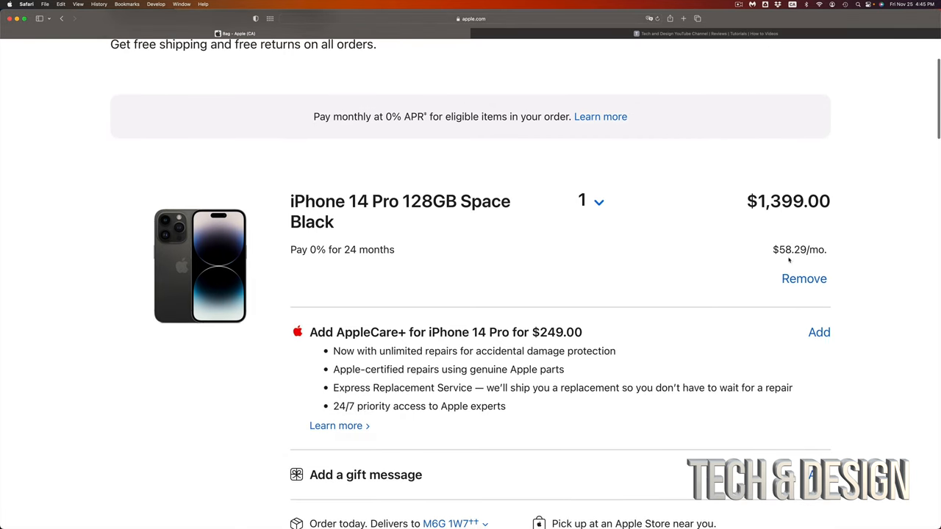
scroll("down", 3)
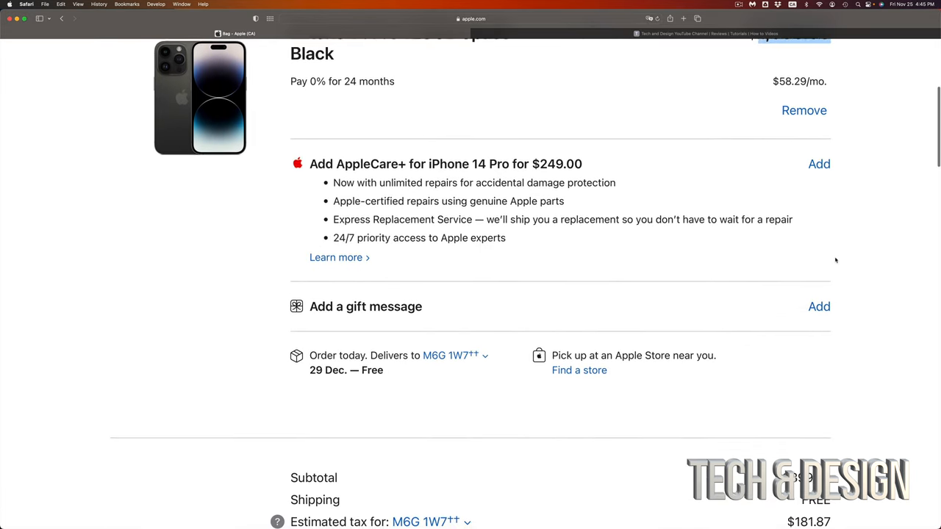
scroll("down", 3)
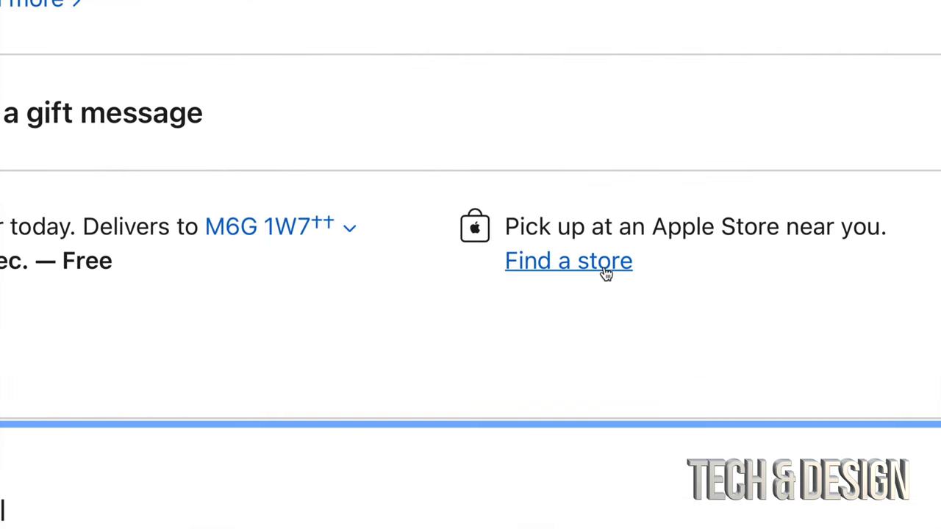
mouse_move(534, 278)
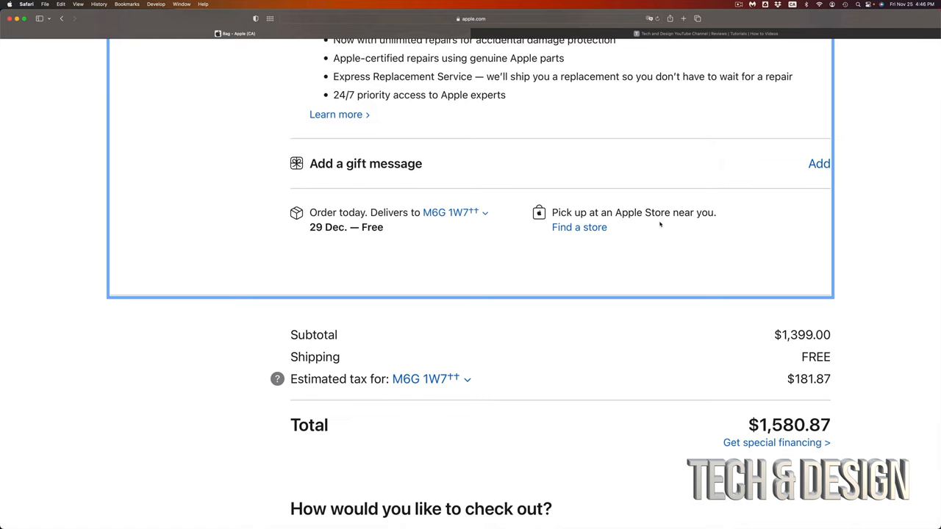
mouse_move(855, 392)
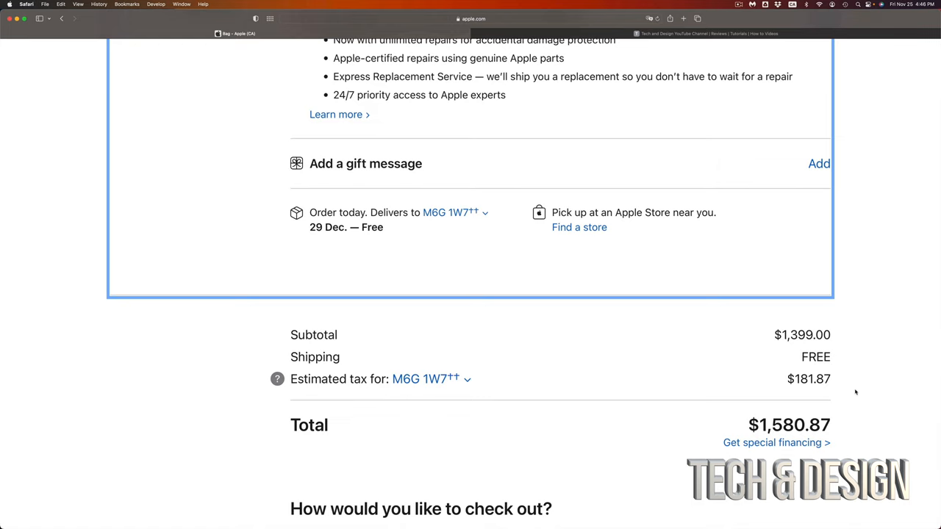
- Scroll to the checkout options: pay in full at $1,580.87 or $58.29/mo
scroll("down", 3)
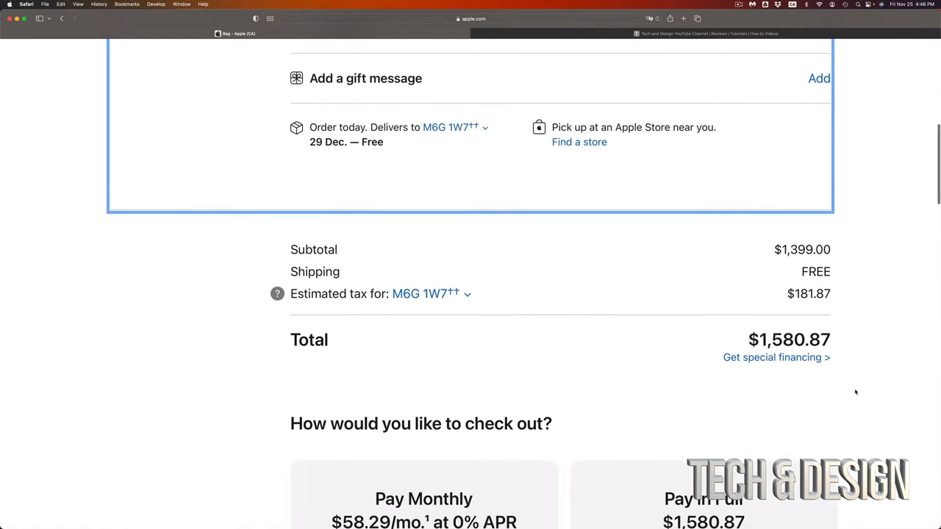
scroll("down", 3)
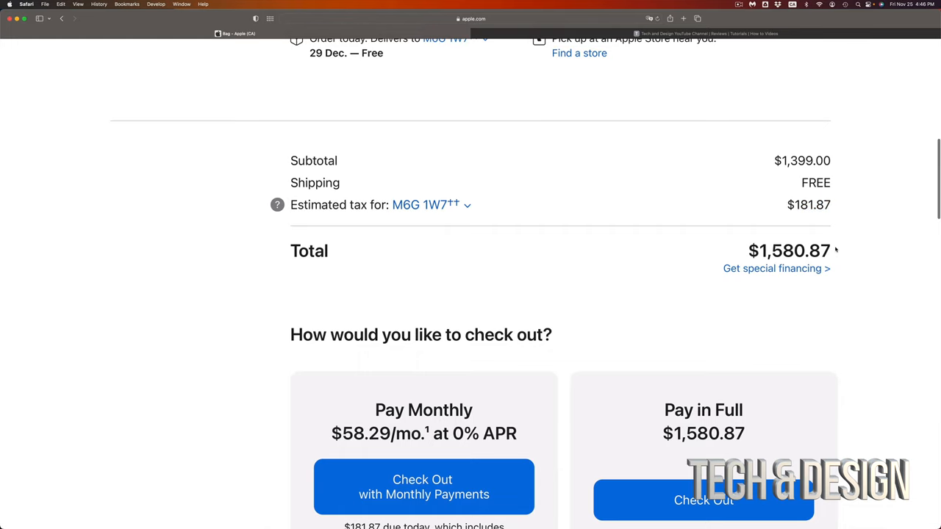
scroll("down", 3)
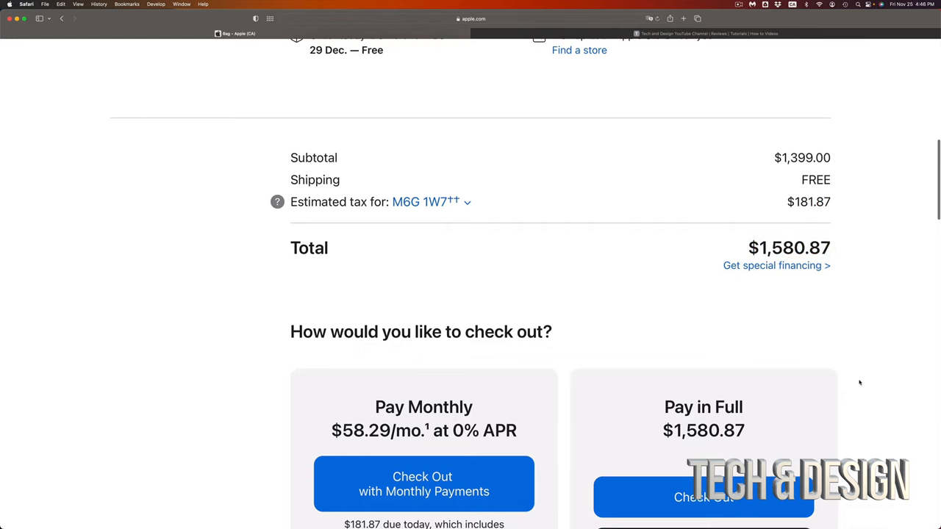
scroll("down", 3)
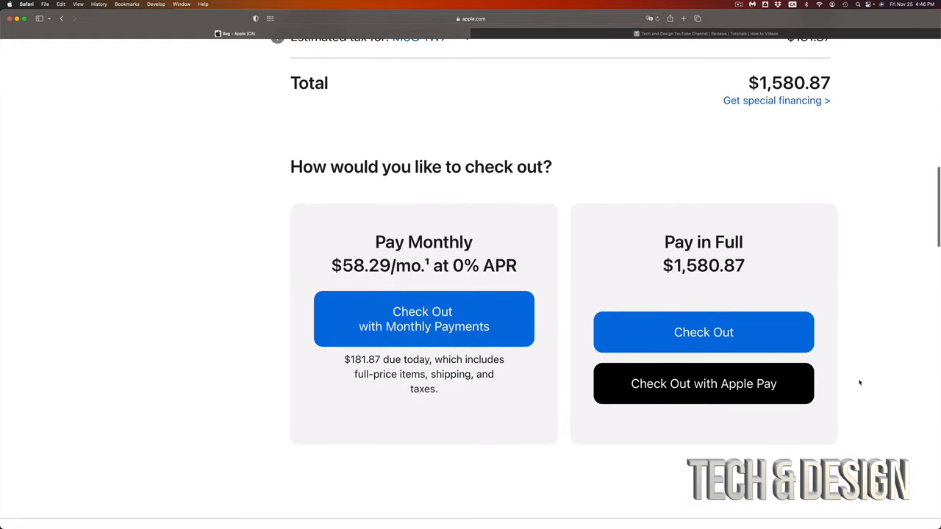
scroll("down", 3)
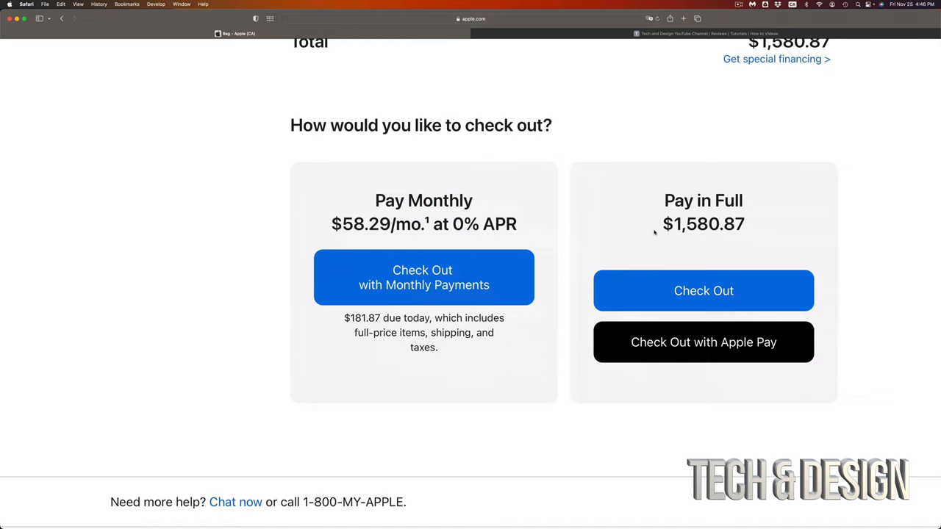
mouse_move(666, 199)
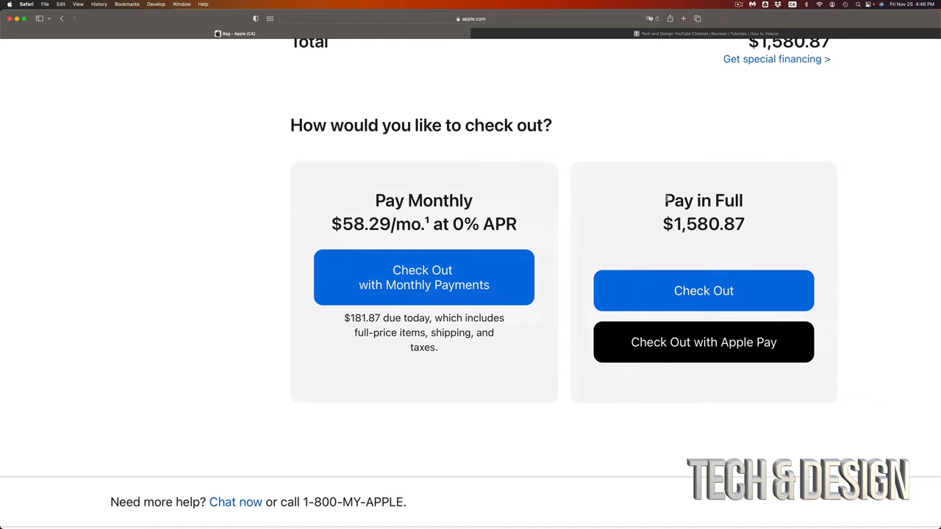
mouse_move(781, 241)
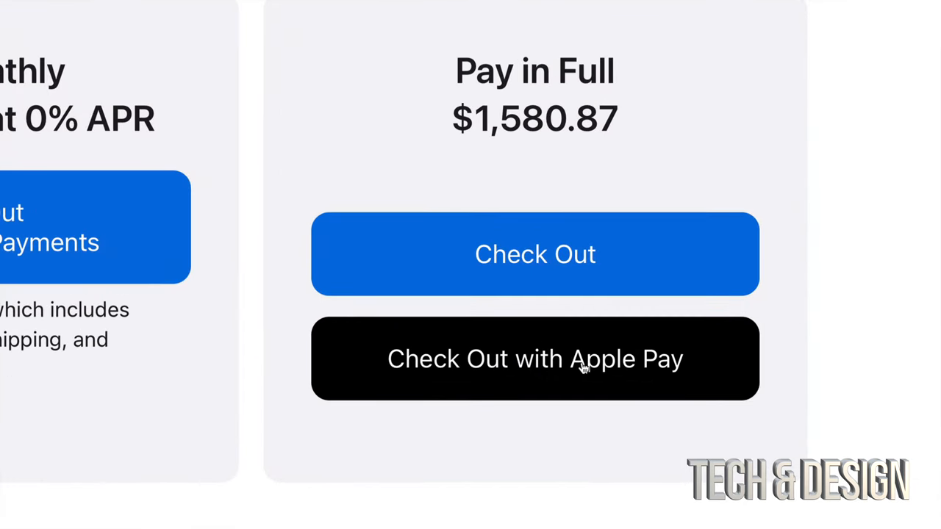
mouse_move(535, 254)
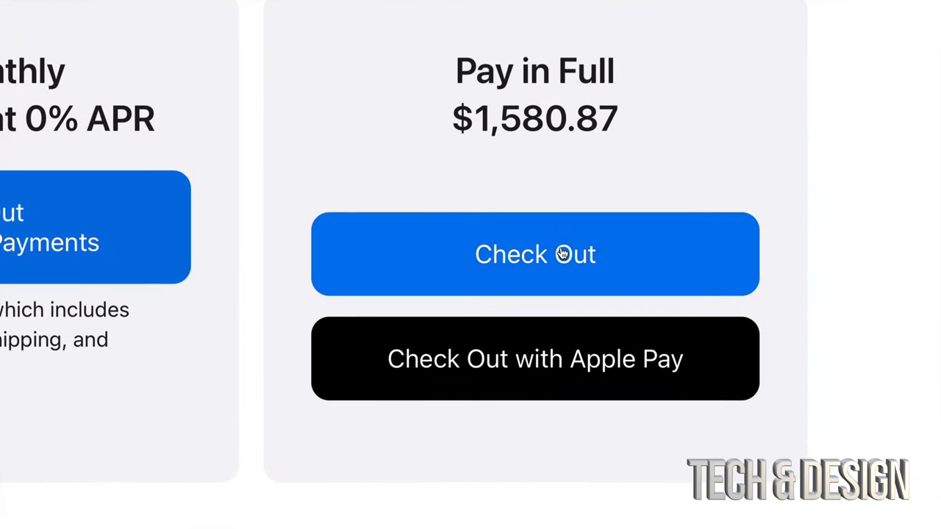
mouse_move(585, 254)
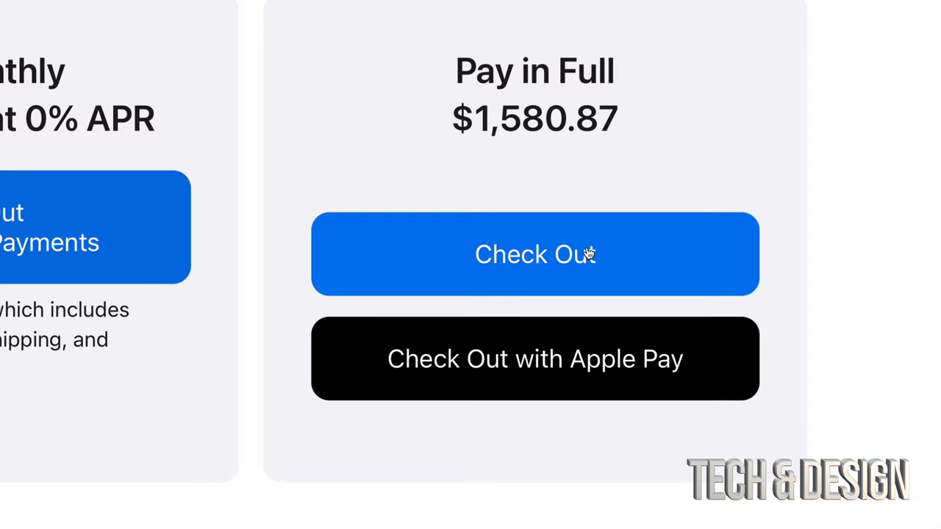
mouse_move(667, 375)
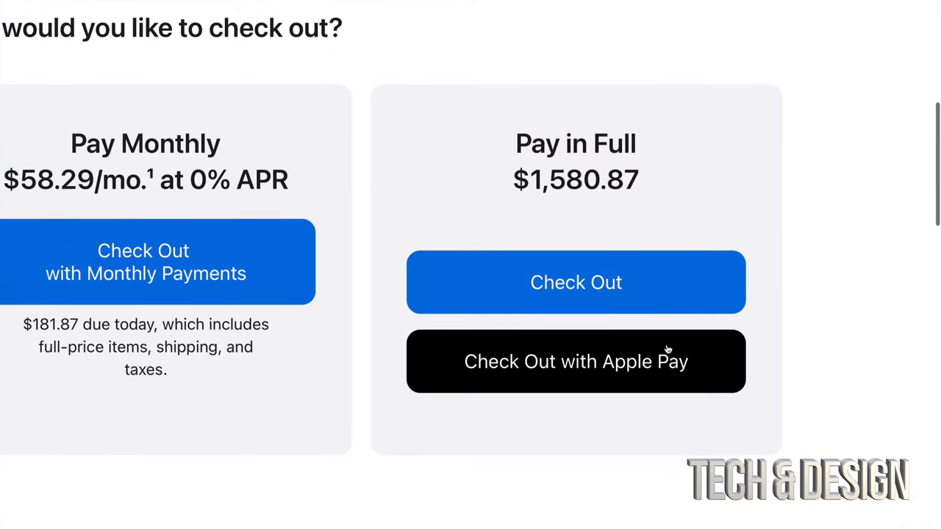
- Check out paying in full and scroll to delivery with free shipping by 29 Dec
left_click(575, 282)
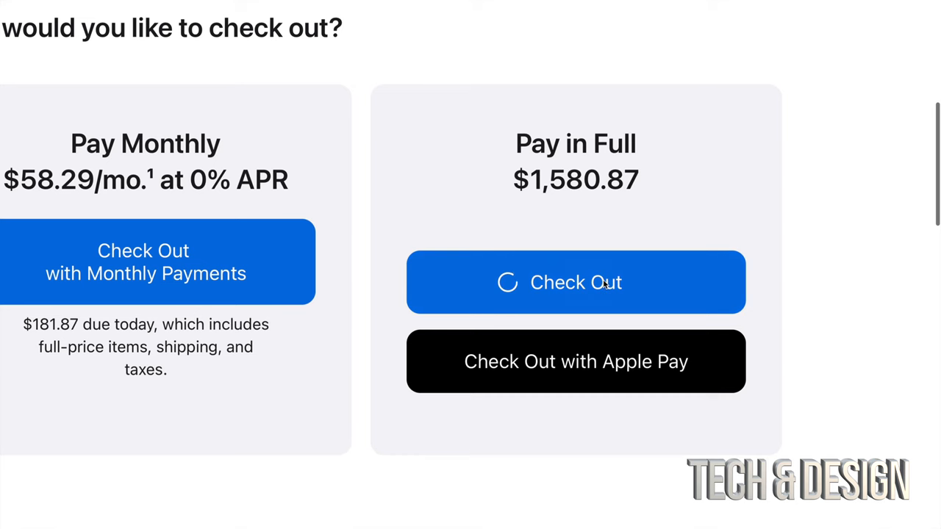
left_click(576, 282)
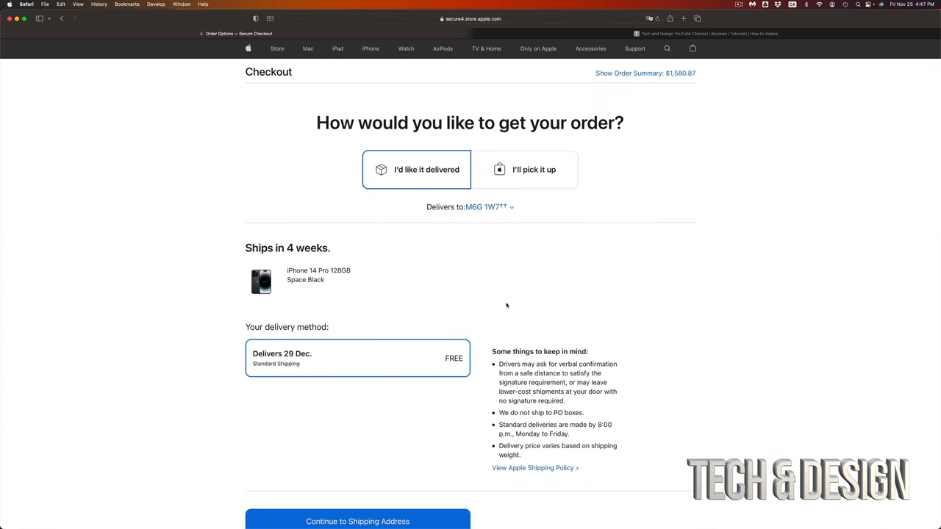
scroll("down", 3)
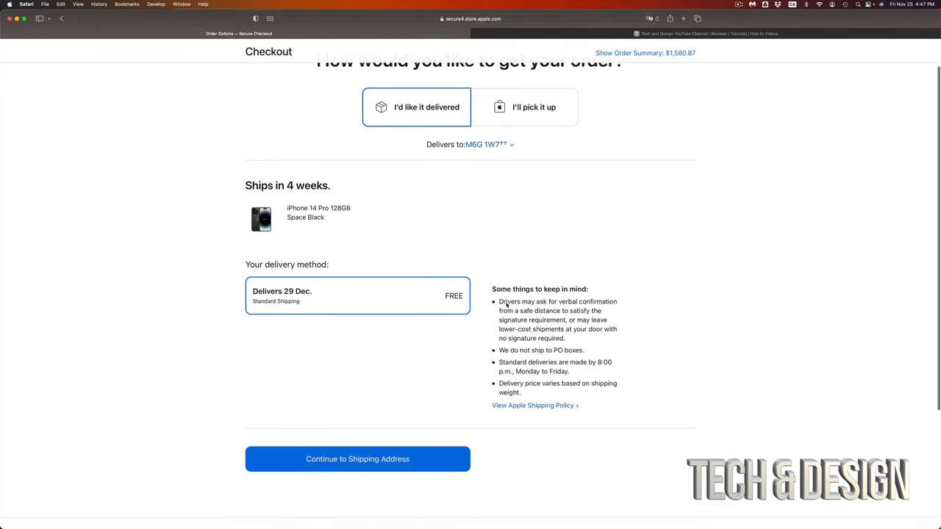
scroll("down", 3)
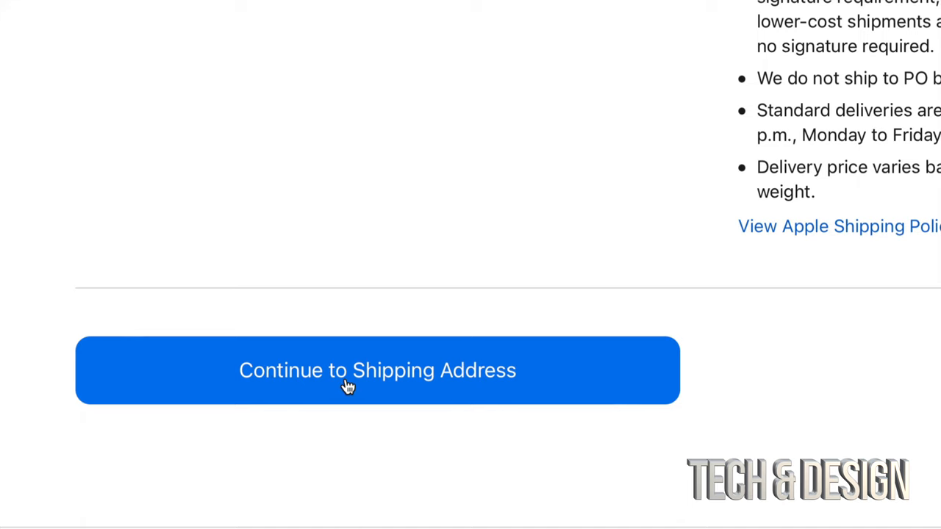
- Open the shipping address step and review the new-address and contact information fields
left_click(377, 369)
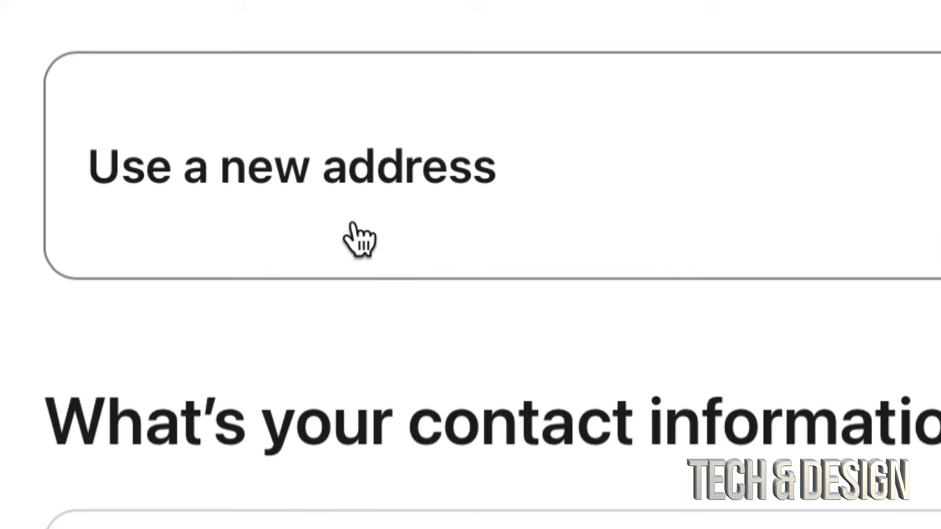
mouse_move(150, 191)
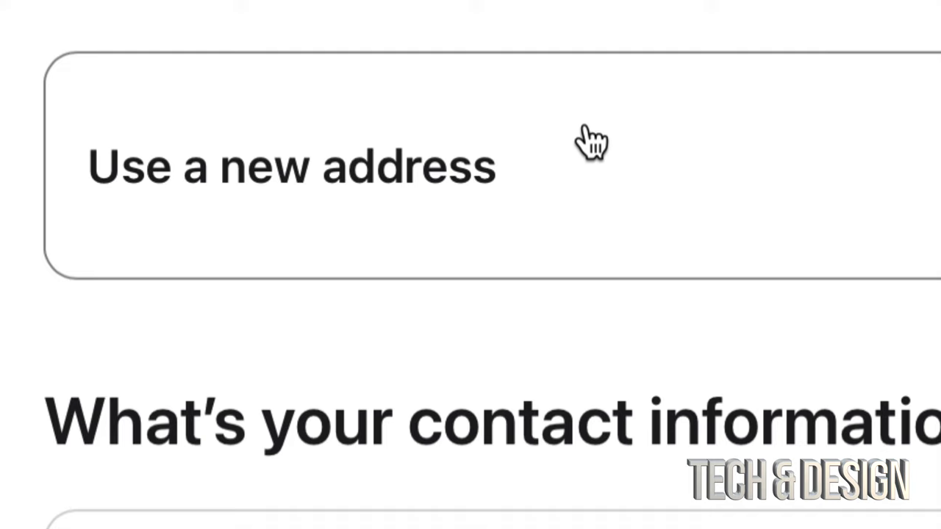
mouse_move(578, 242)
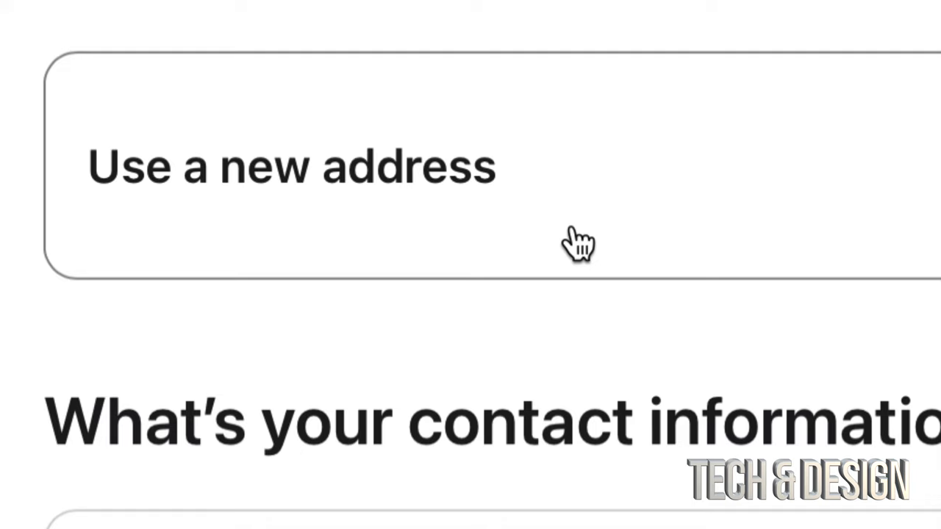
scroll("down", 3)
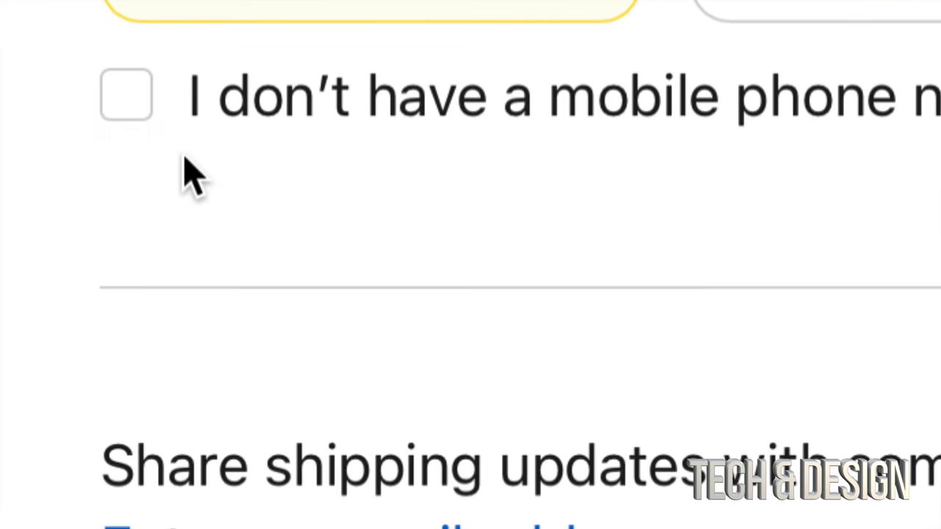
mouse_move(272, 121)
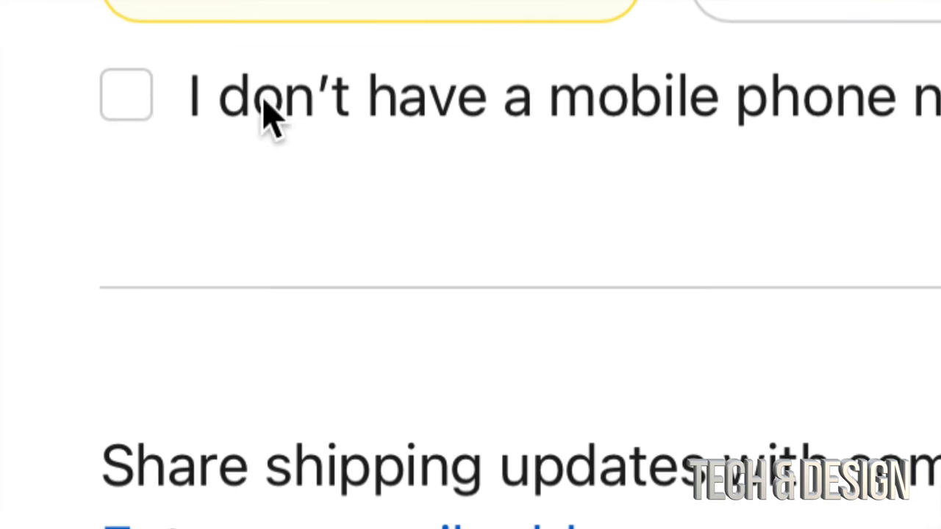
scroll("down", 3)
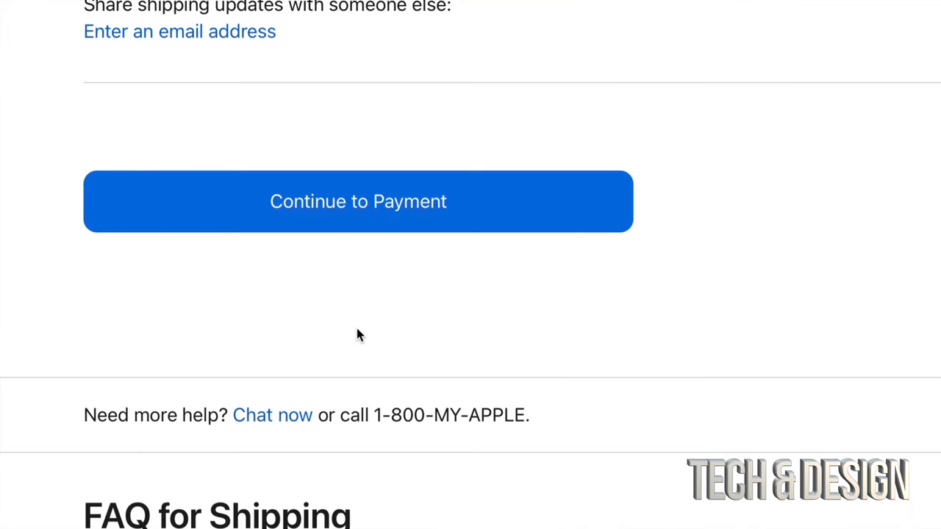
mouse_move(463, 208)
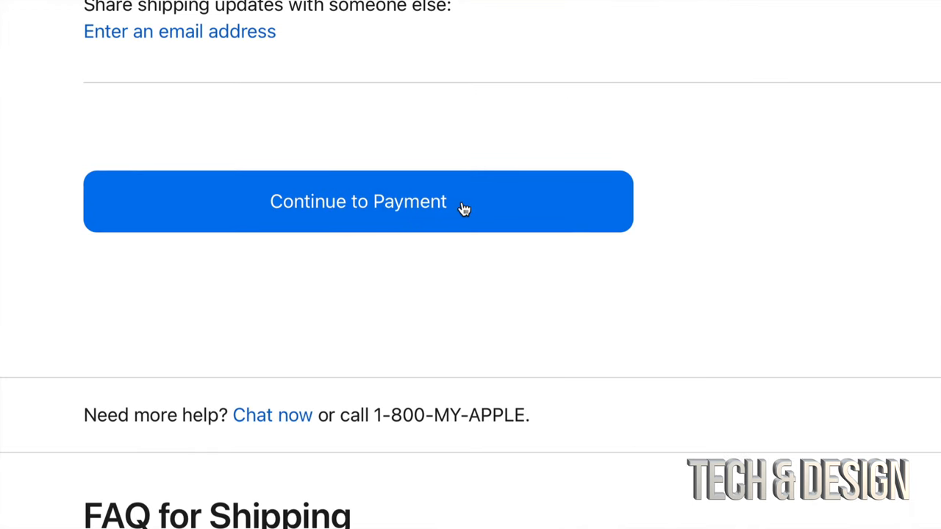
- Open the payment step and scroll through the credit or debit card and billing address fields
left_click(358, 202)
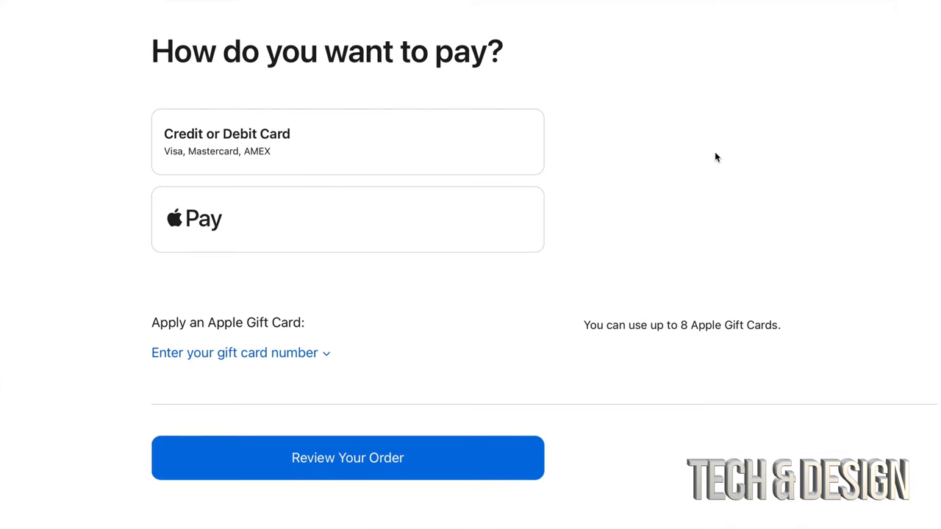
mouse_move(189, 230)
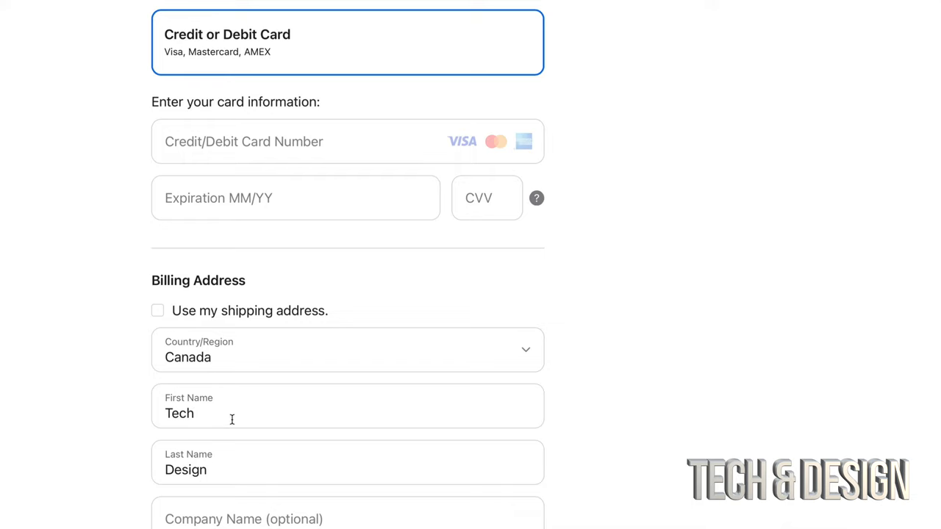
scroll("down", 3)
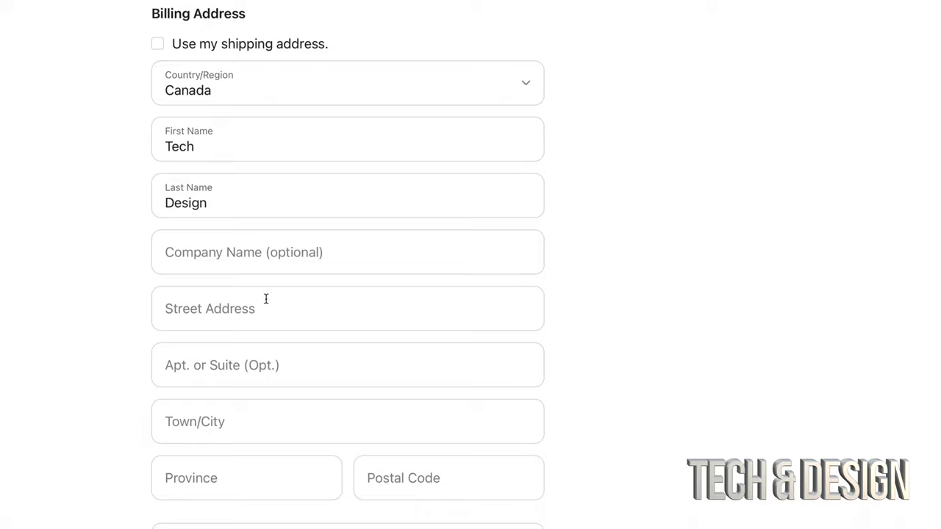
scroll("down", 3)
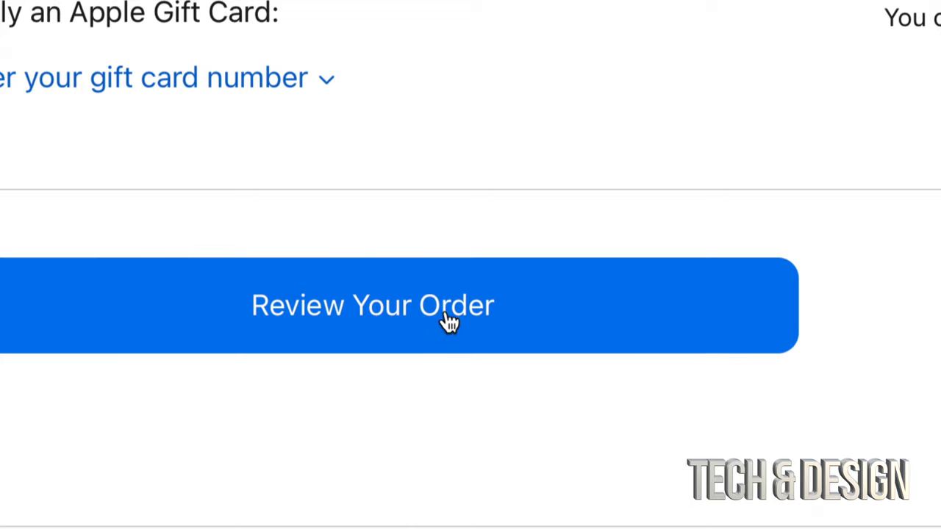
- Review the order, check the $1,580.87 total, and place the iPhone 14 Pro order
left_click(372, 305)
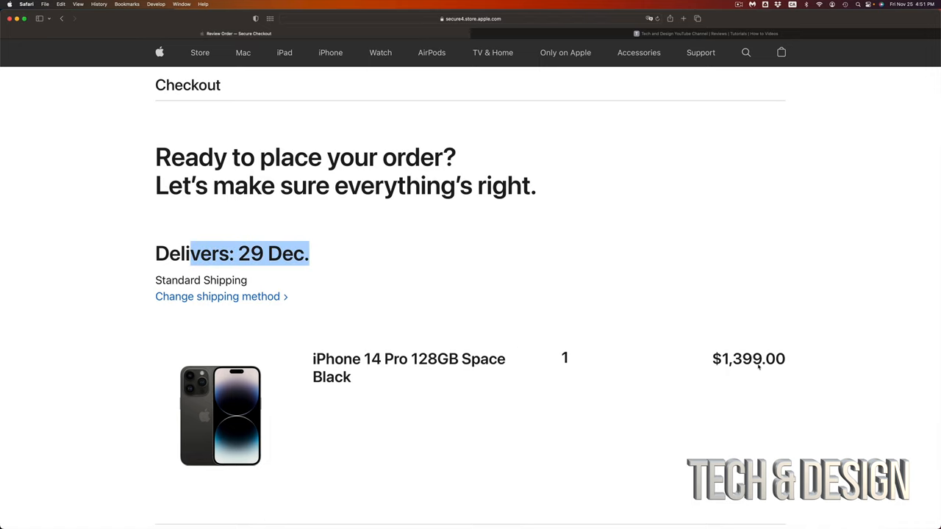
scroll("down", 3)
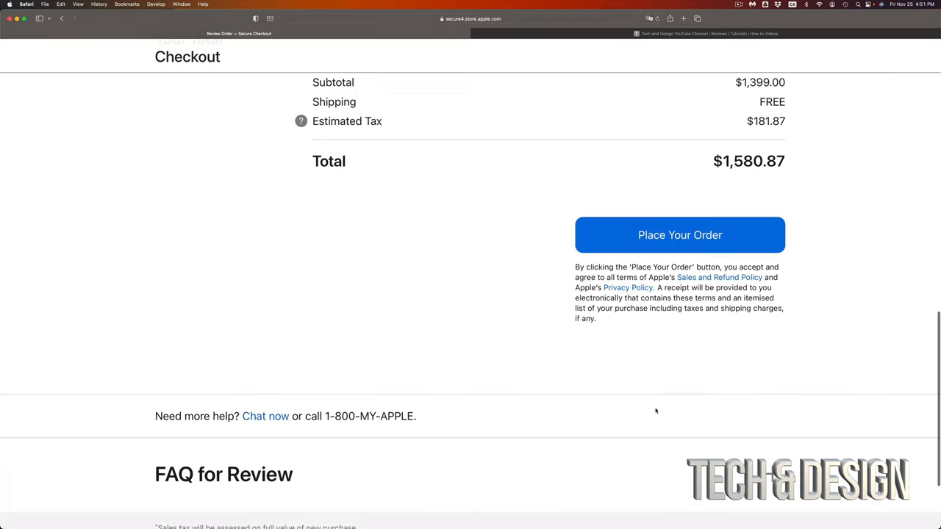
scroll("down", 3)
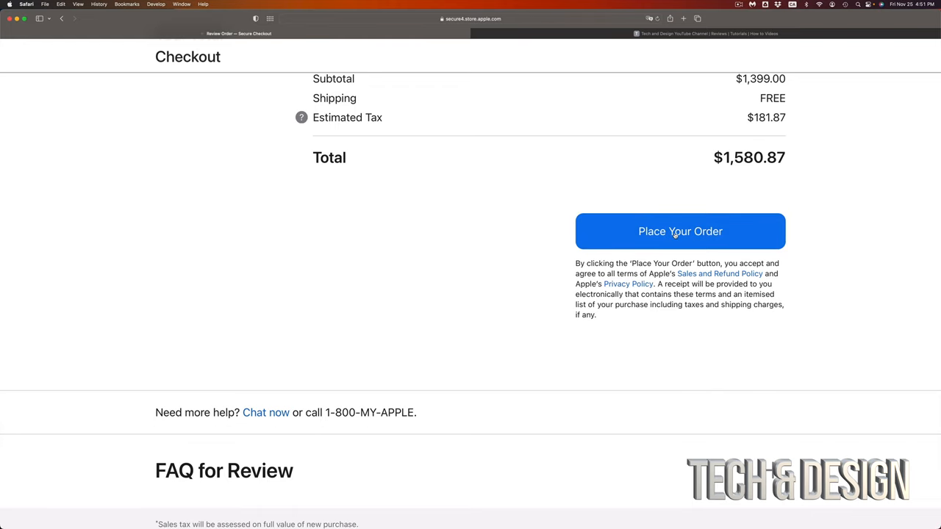
left_click(680, 231)
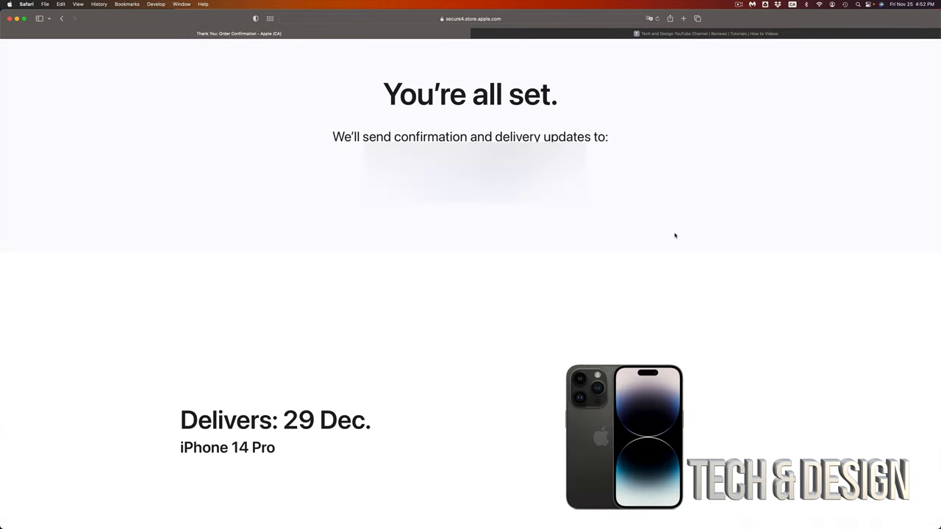